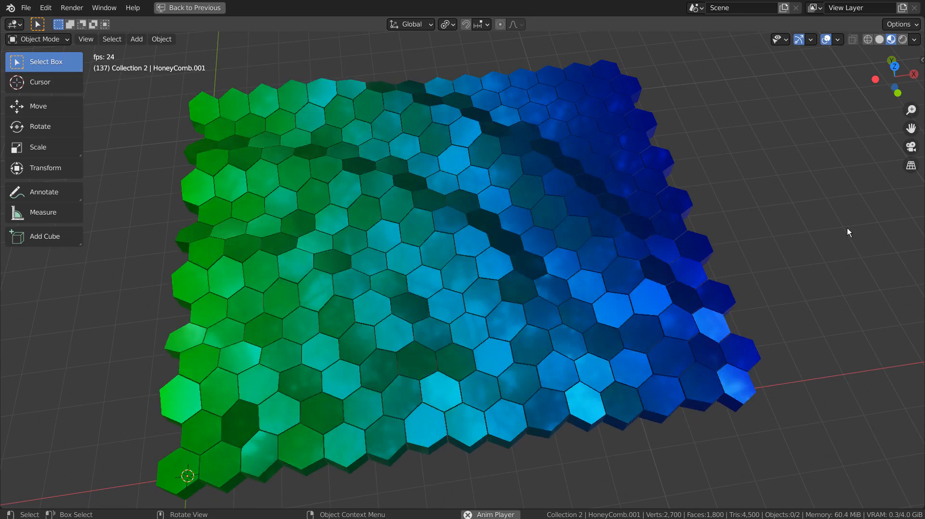
Step: Leave the honeycomb preview and start a fresh General scene holding only a camera
left_click(188, 7)
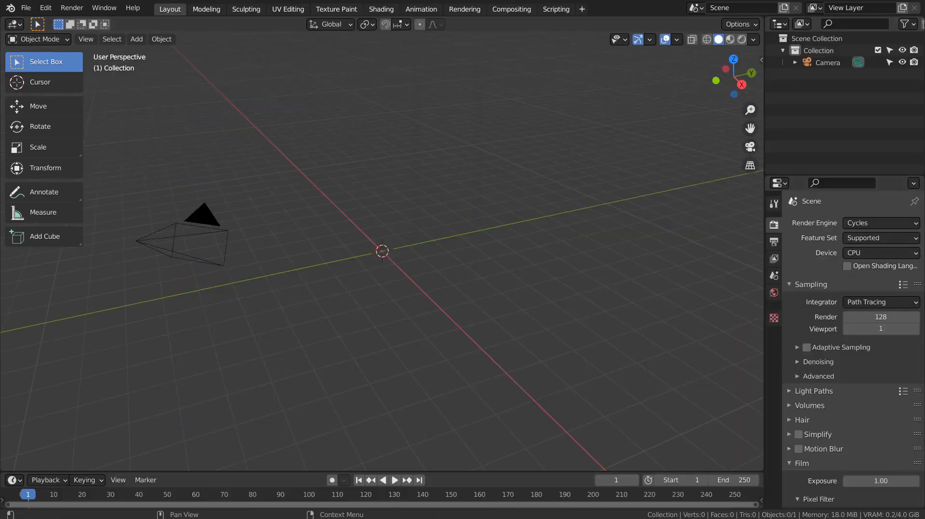
Step: Bring up the Add menu (Shift+A) to reach the Mesh > Extras generators
key("shift+a")
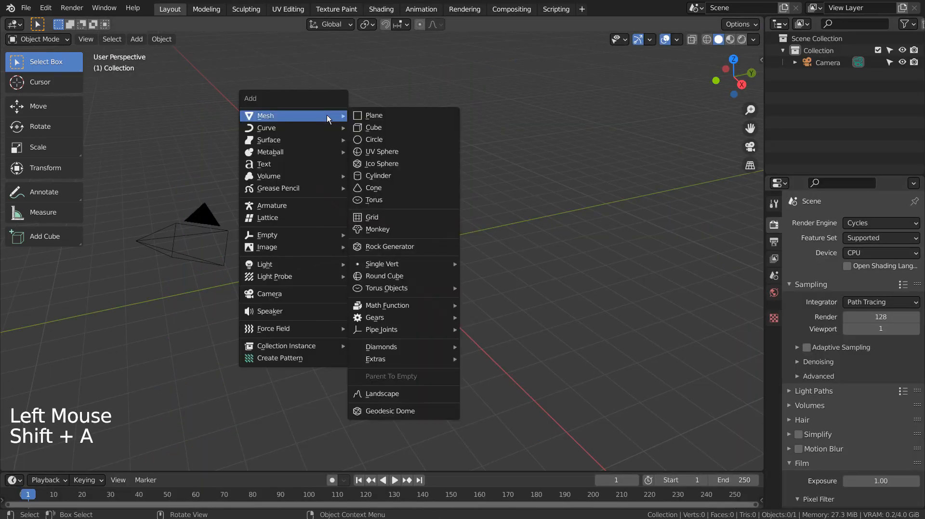
mouse_move(375, 359)
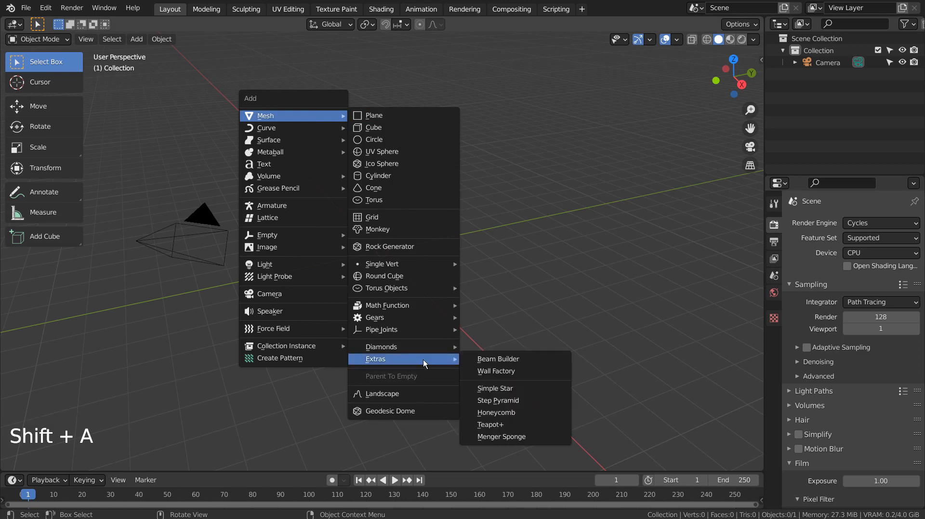
mouse_move(498, 359)
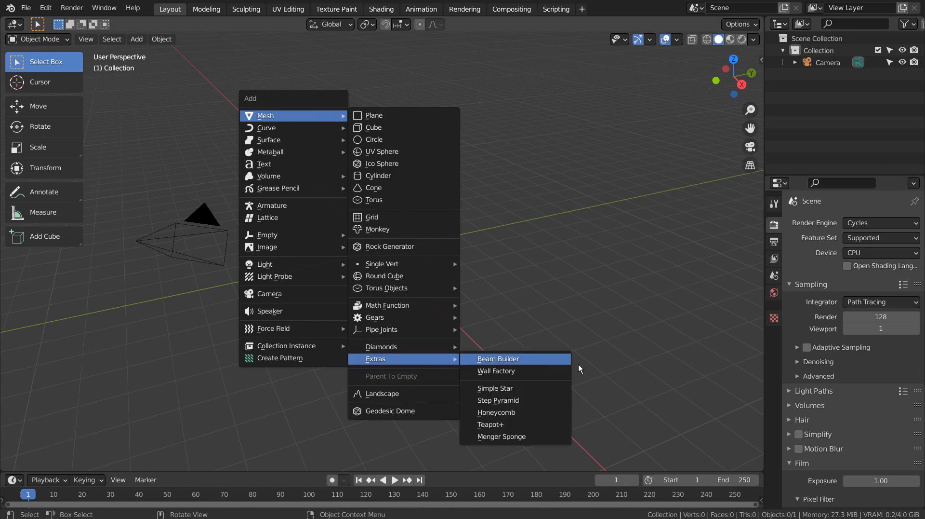
mouse_move(495, 412)
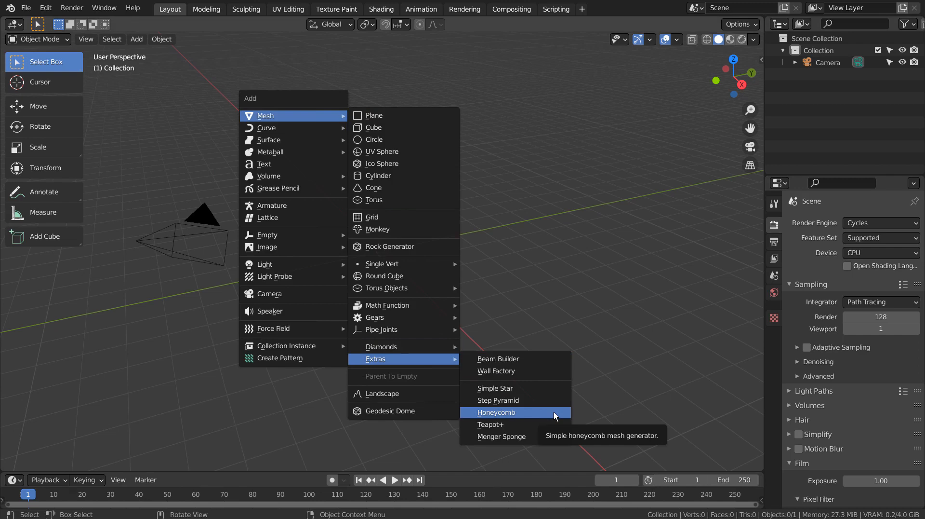
Step: Add a Honeycomb mesh and reduce it to a single solid hexagon with widened edges
left_click(497, 411)
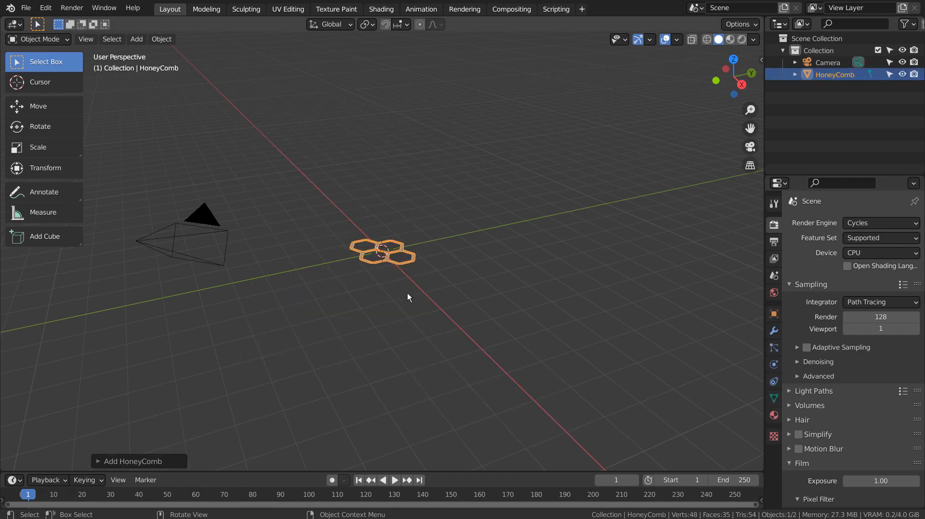
scroll("up", 3)
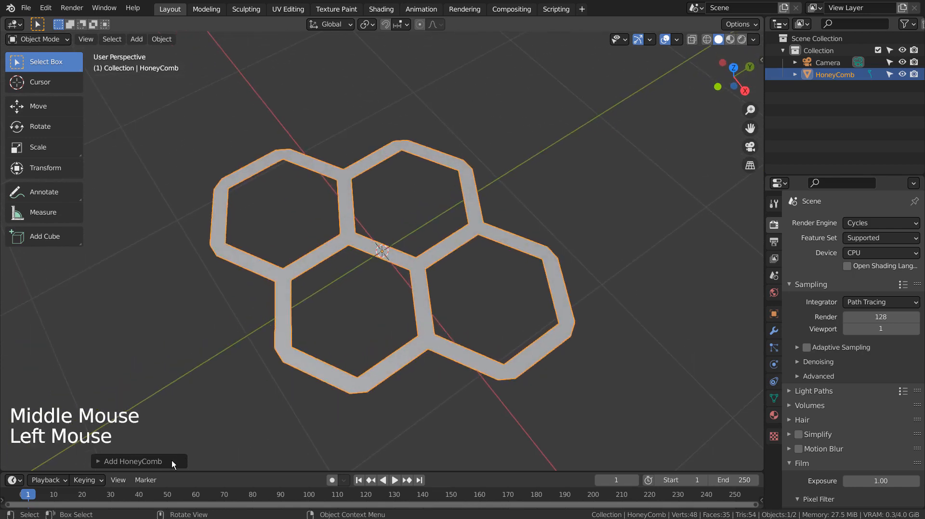
left_click(132, 461)
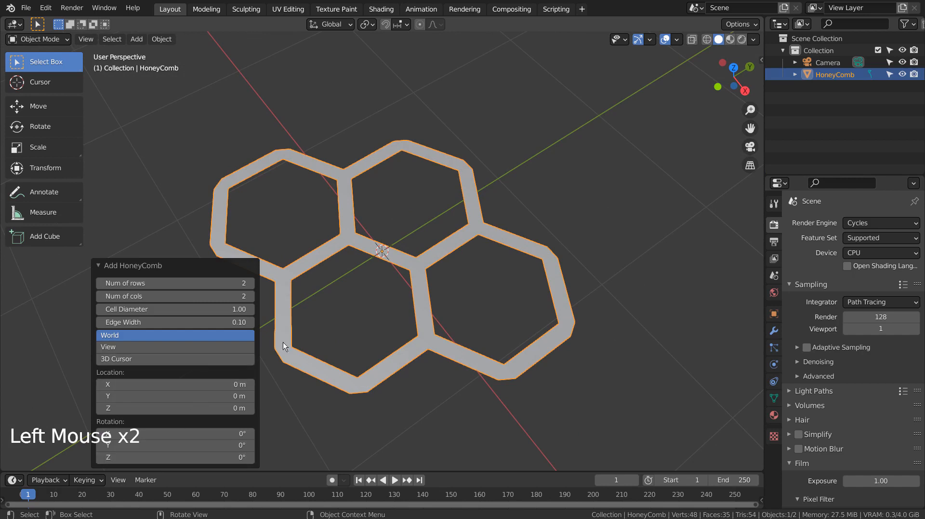
mouse_move(378, 331)
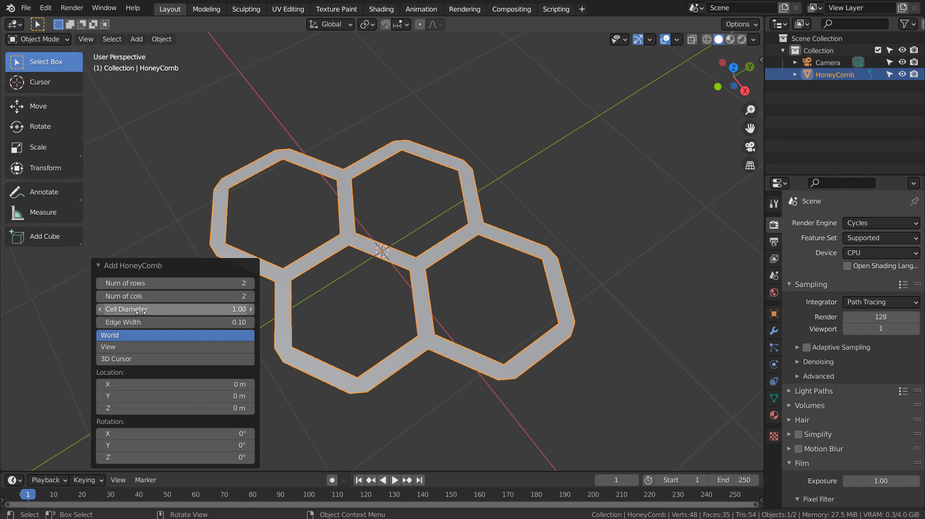
left_click(175, 322)
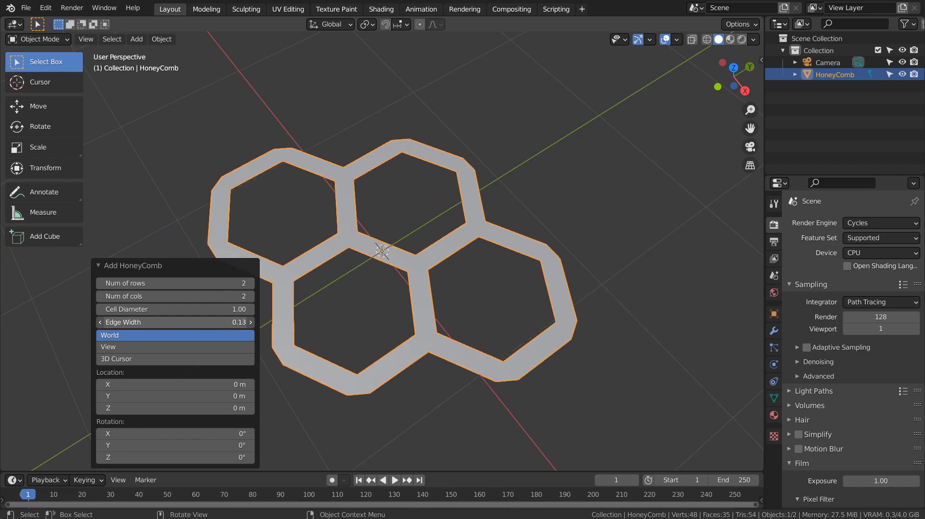
left_click(100, 282)
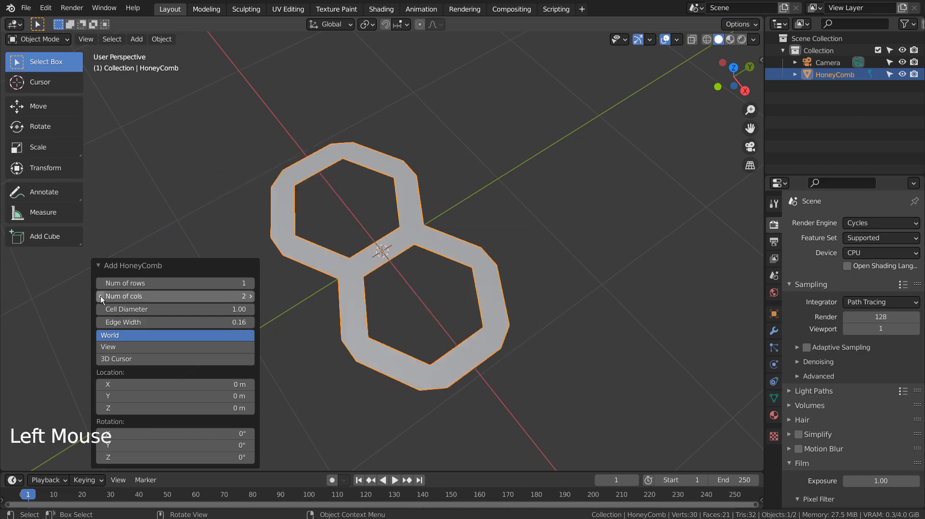
left_click(101, 296)
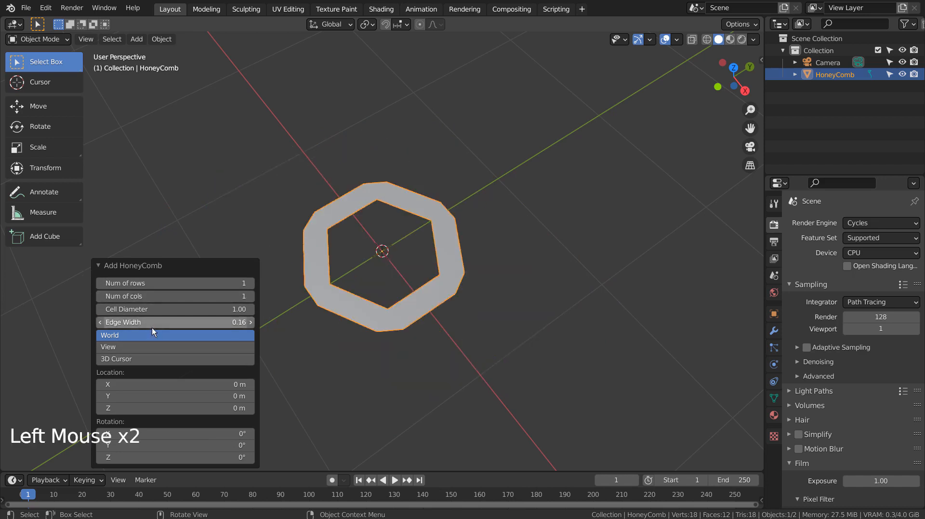
left_click(251, 322)
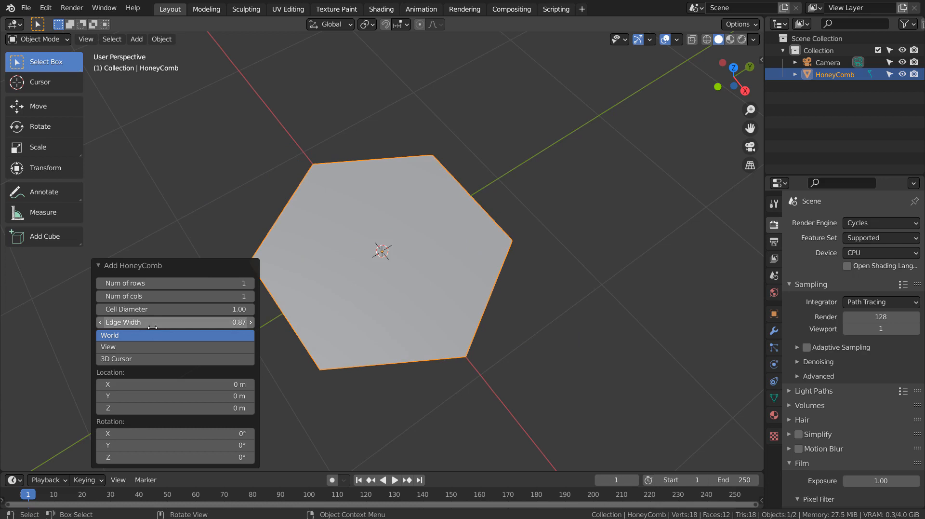
Step: Grow the honeycomb to 4 rows and 3 columns at 0.87 edge width
left_click(250, 283)
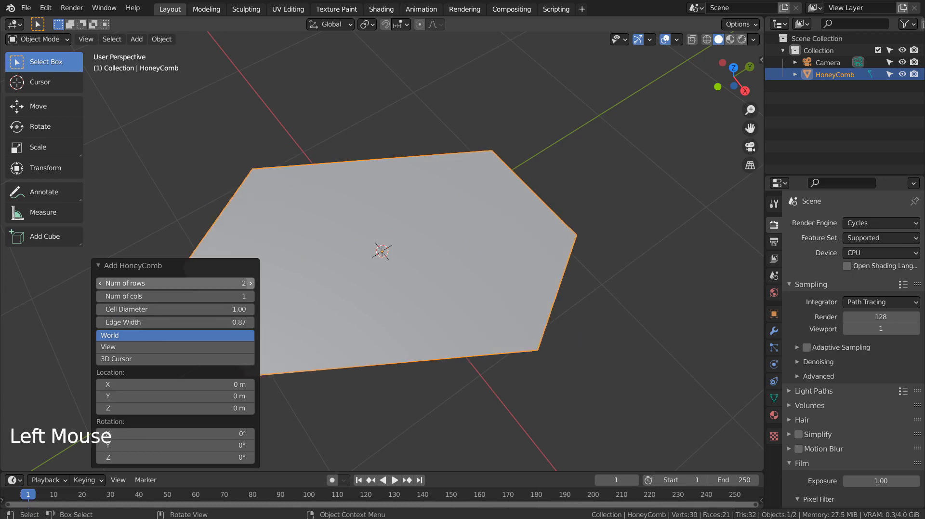
left_click(250, 282)
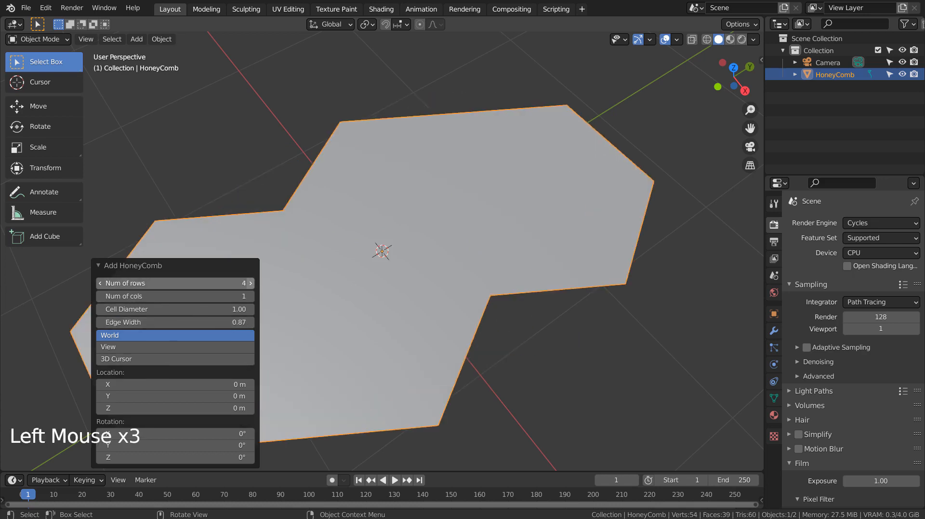
left_click(250, 296)
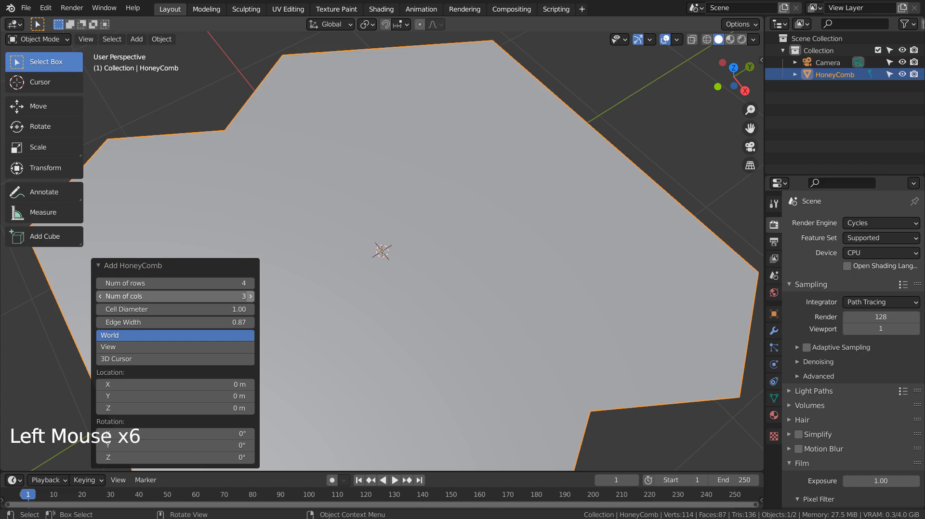
scroll("down", 3)
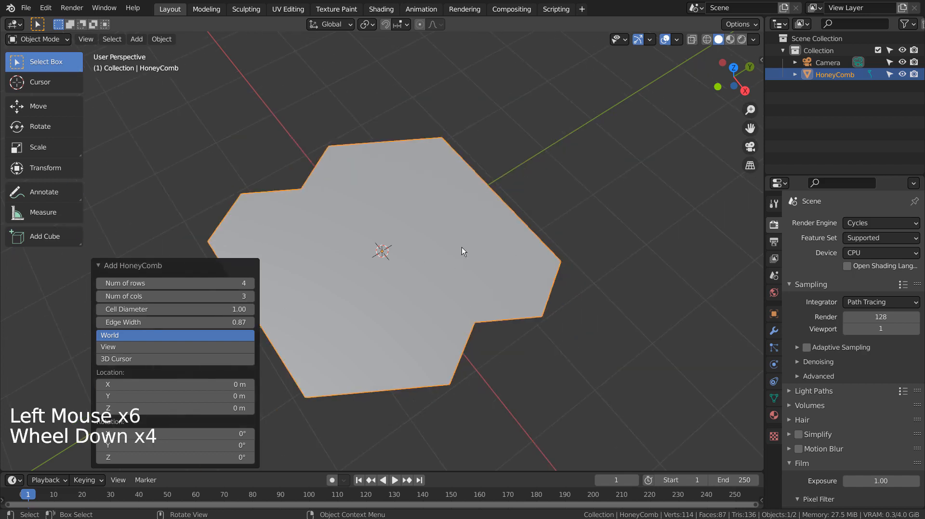
Step: Delete the patch and add a new honeycomb of 15 rows, 100 columns and 0.12 edge width
key("x")
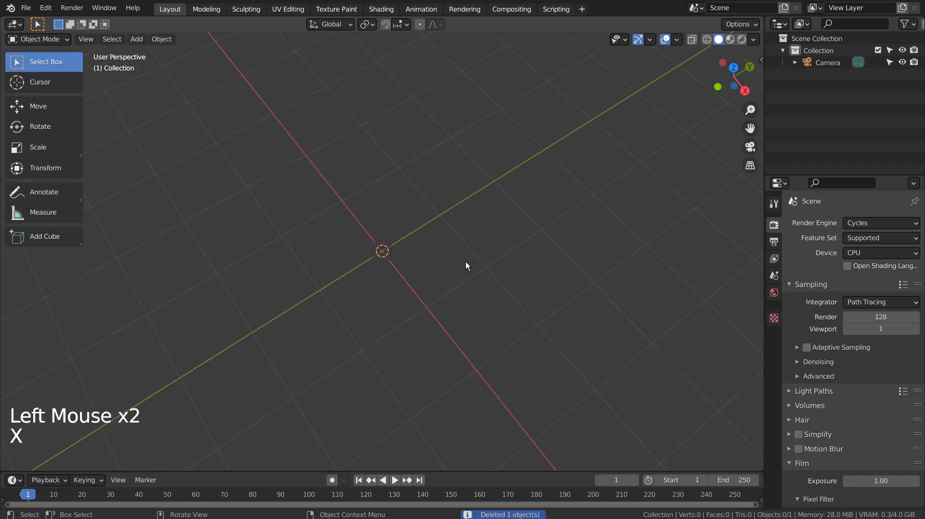
key("shift+a")
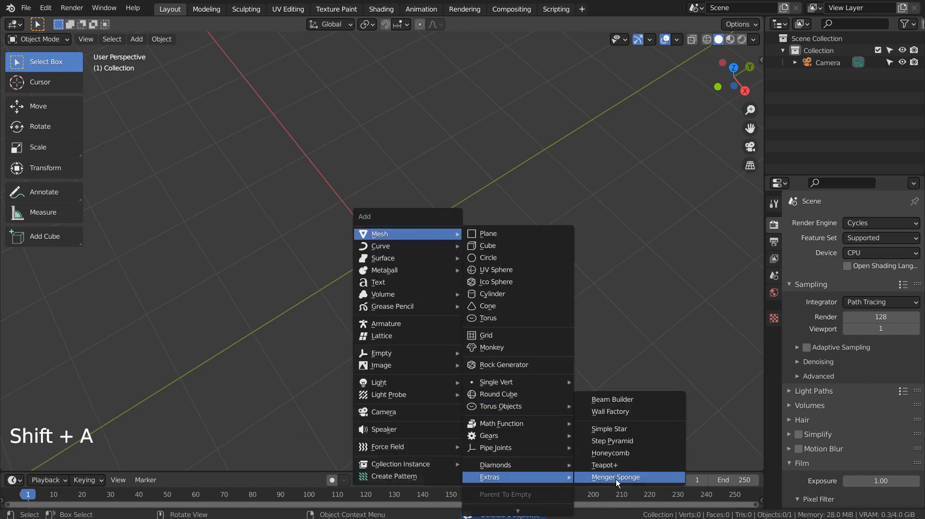
left_click(612, 452)
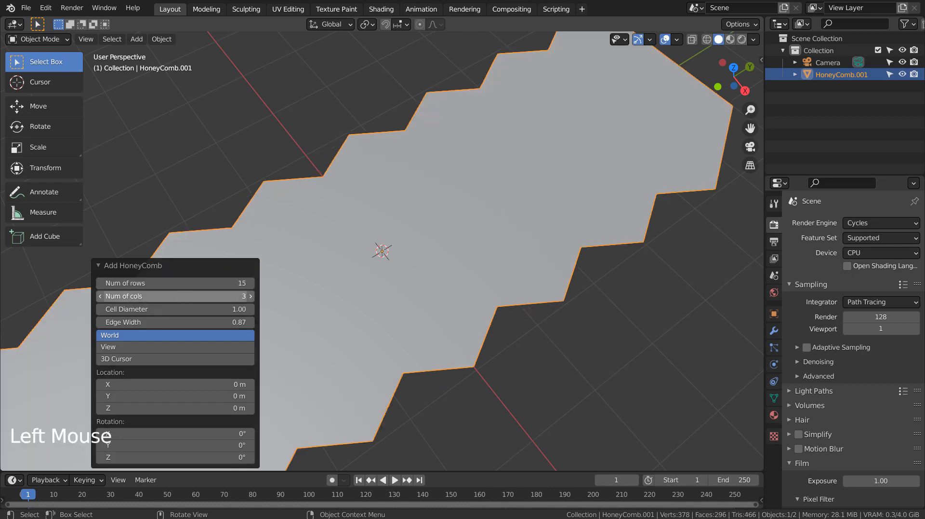
left_click(250, 296)
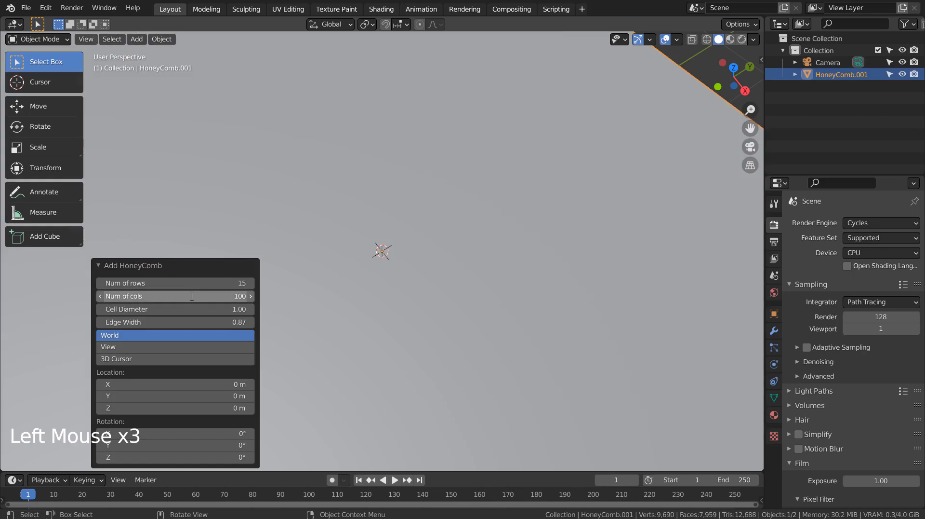
mouse_move(174, 308)
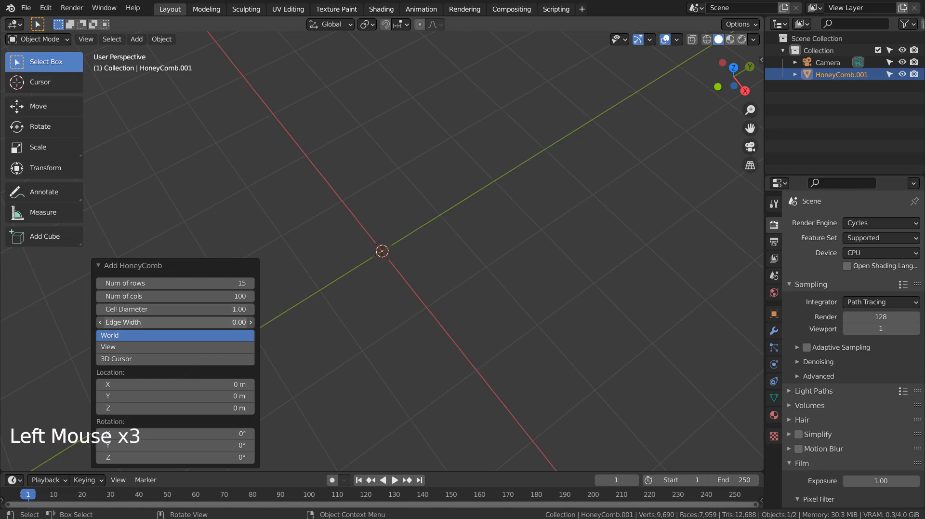
left_click(250, 322)
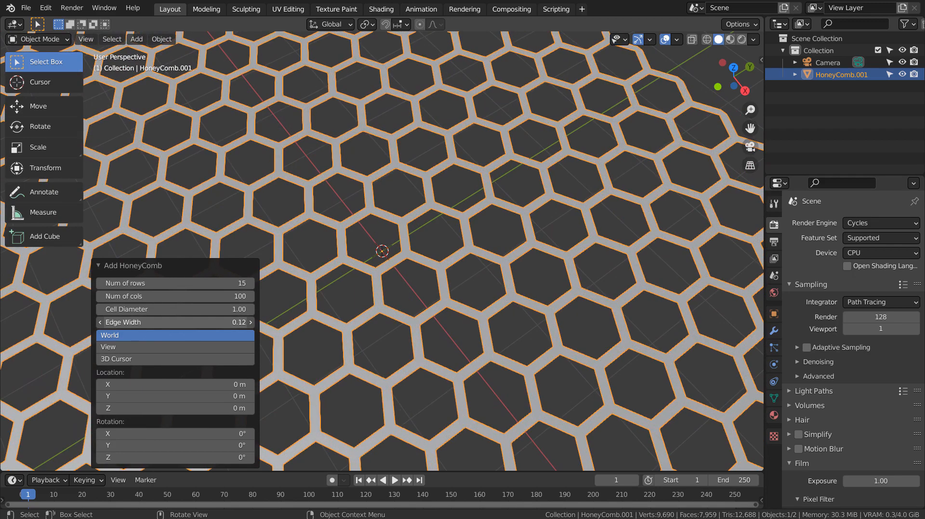
Step: View the 15-by-15 hexagon lattice and enter Edit Mode on its mesh
scroll("down", 3)
type("15")
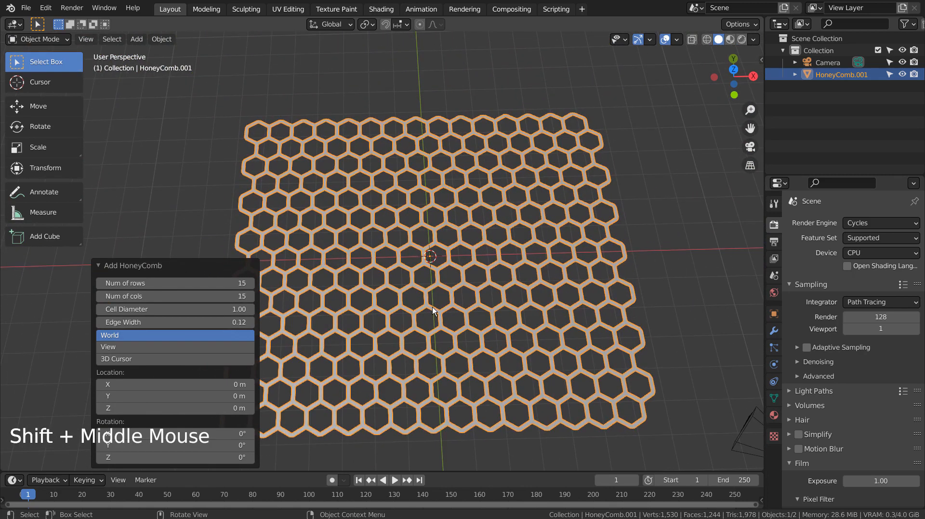
scroll("up", 3)
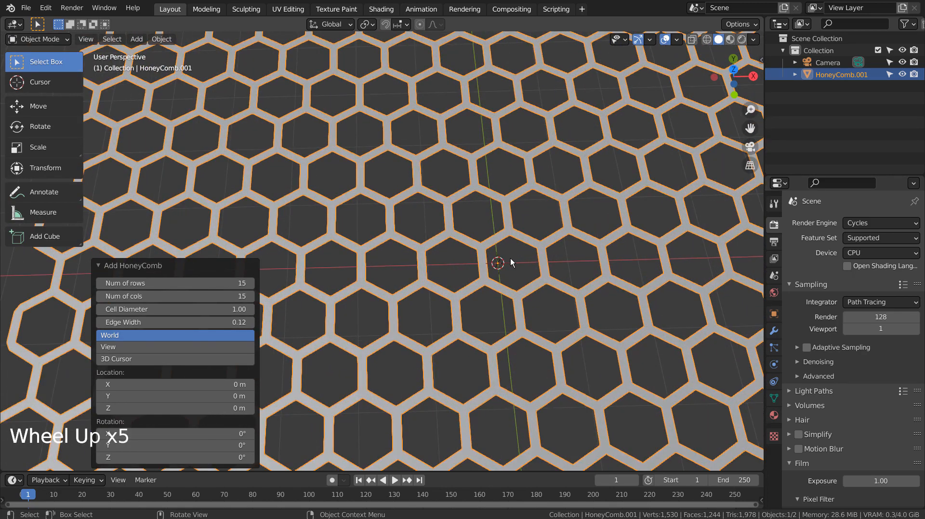
key("Tab")
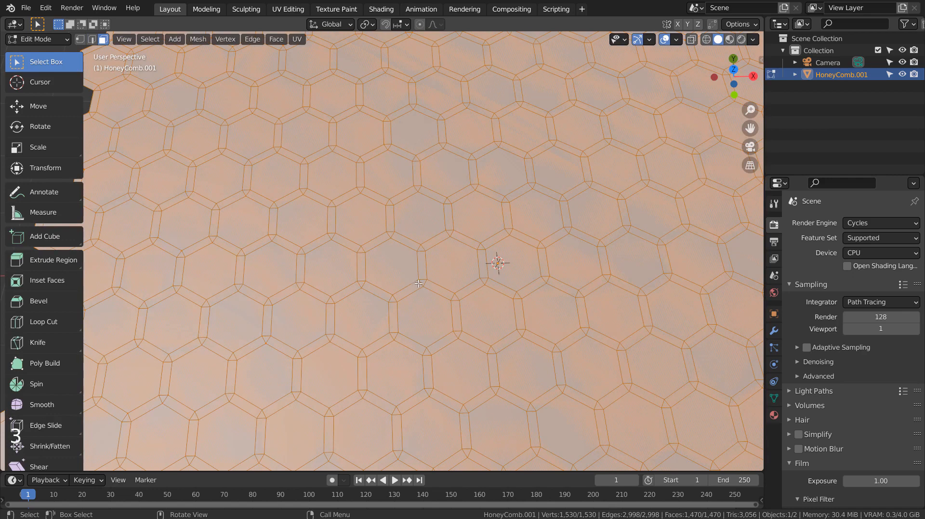
mouse_move(381, 263)
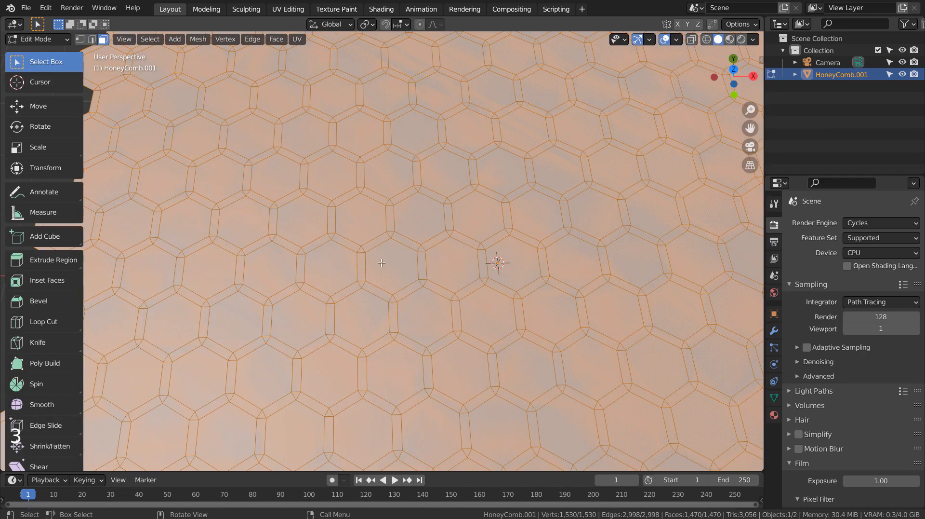
Step: Select hexagon faces by equal area, invert to the border strips and delete those faces
left_click(390, 271)
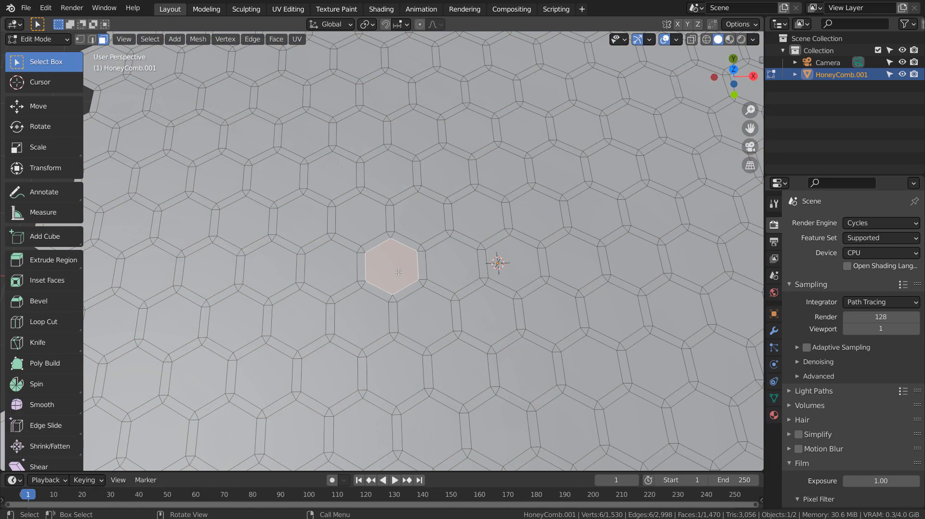
key("shift+g")
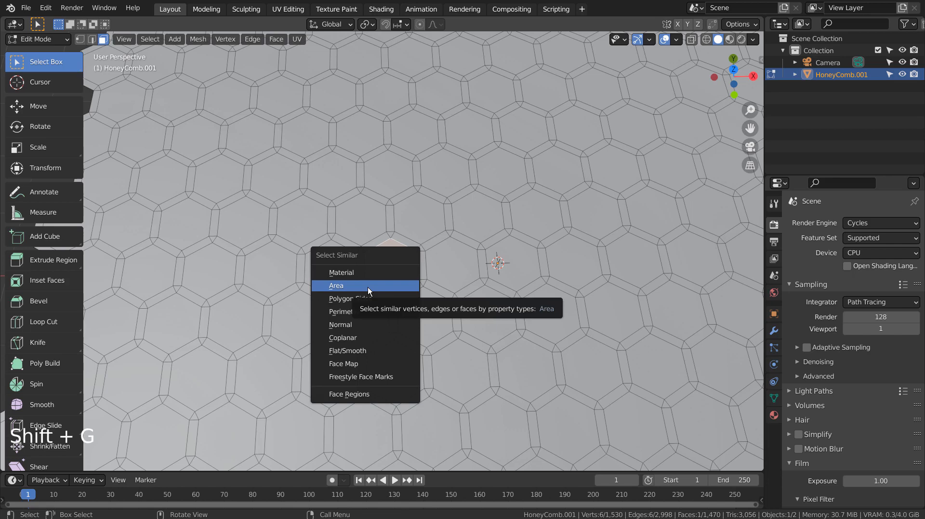
left_click(336, 285)
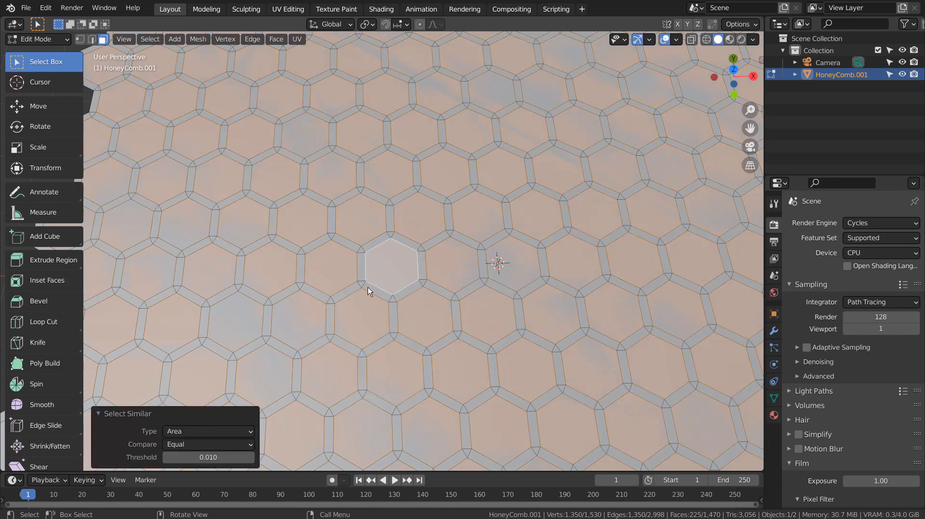
key("ctrl+i")
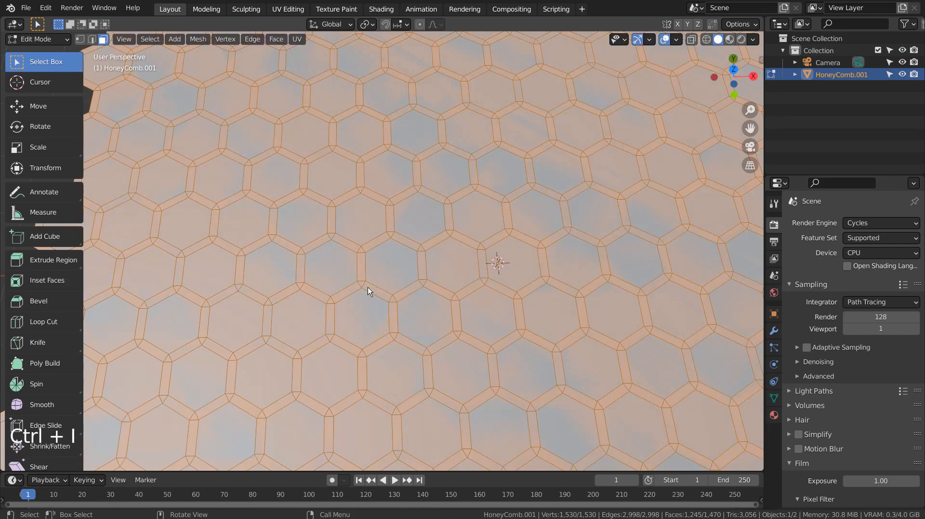
key("x")
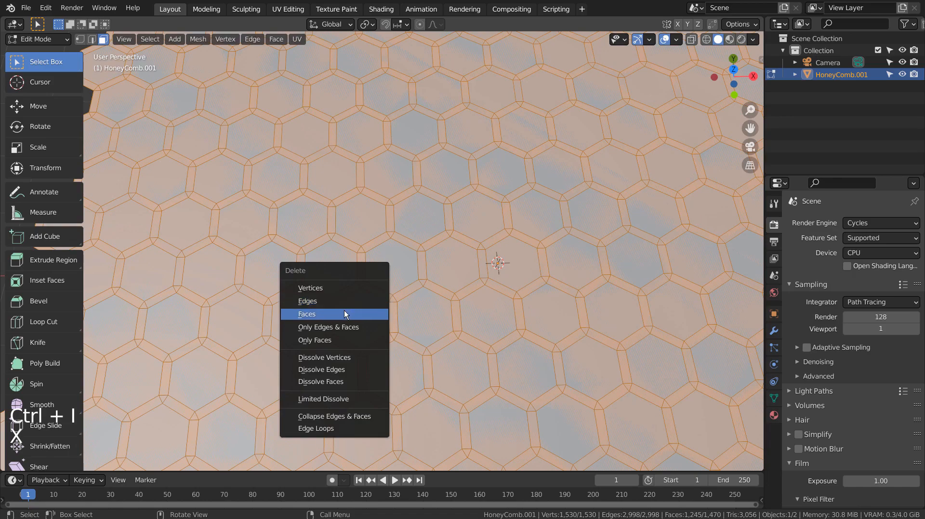
left_click(306, 313)
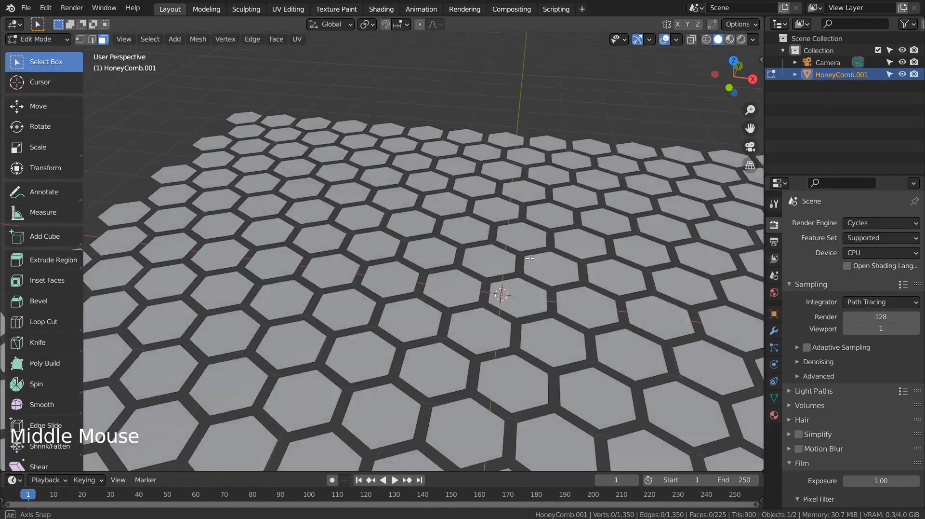
scroll("down", 3)
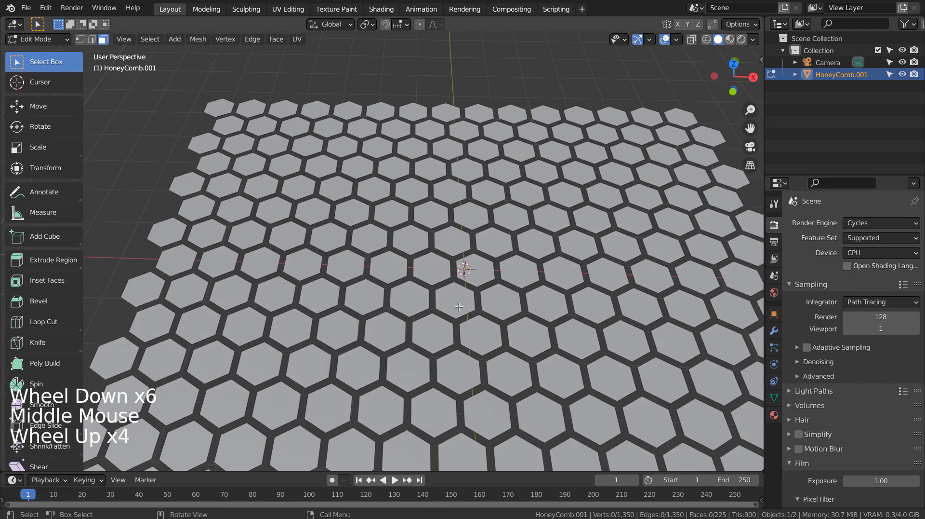
key("Tab")
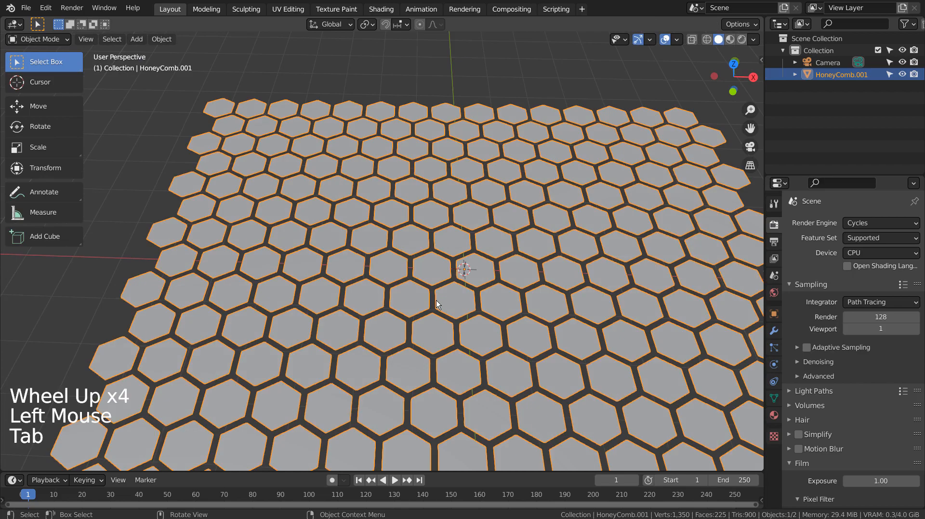
key("s")
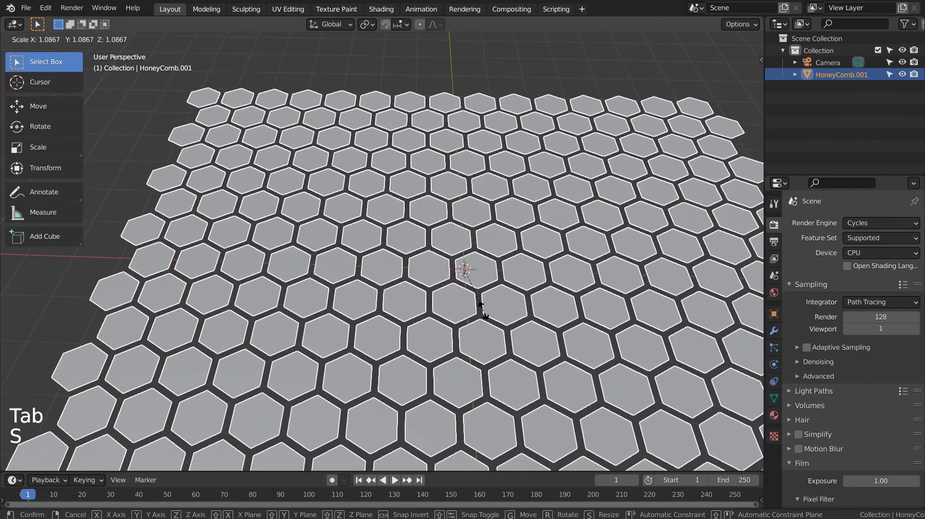
key("ctrl+z")
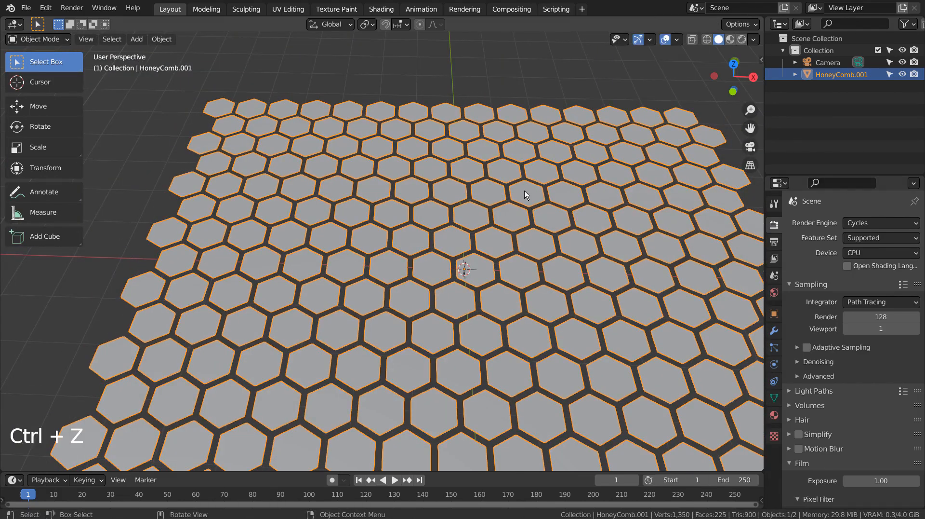
key("Tab")
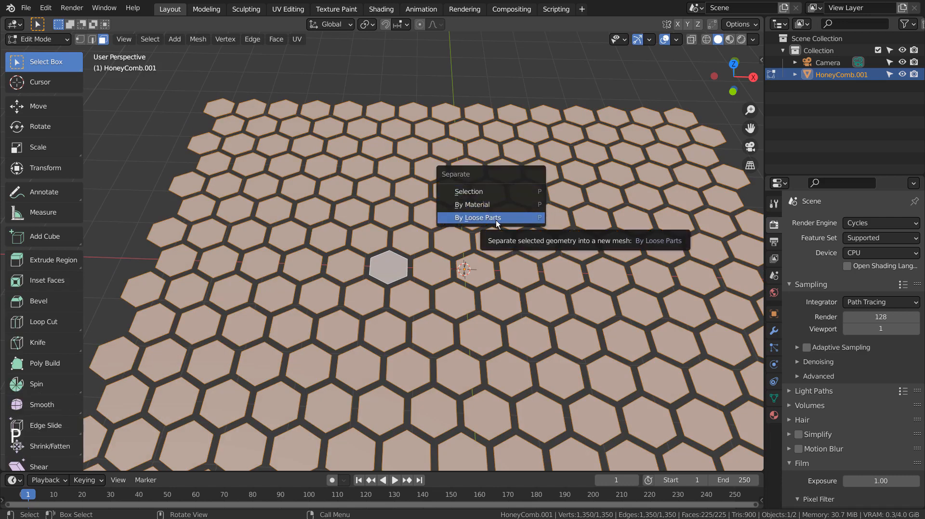
Step: Separate the mesh by loose parts and move the 225 tile objects into new Collection 2
left_click(478, 217)
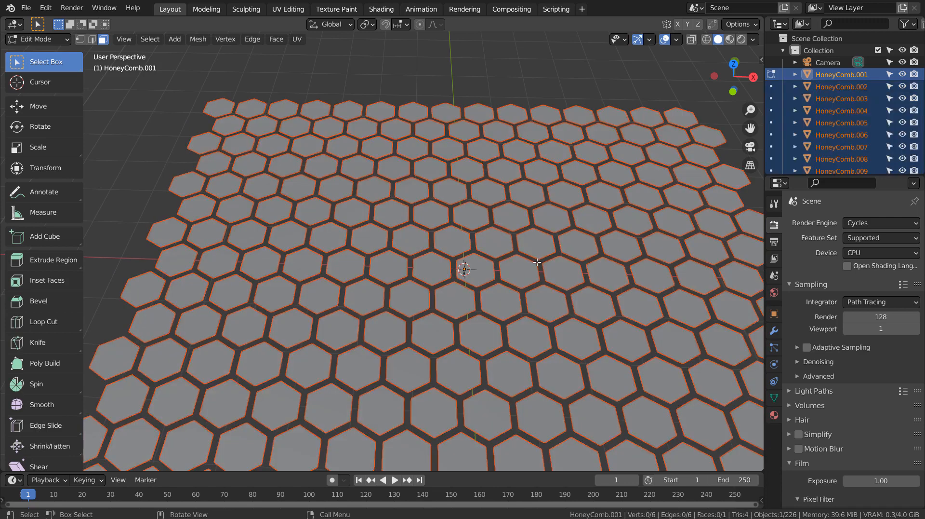
key("m")
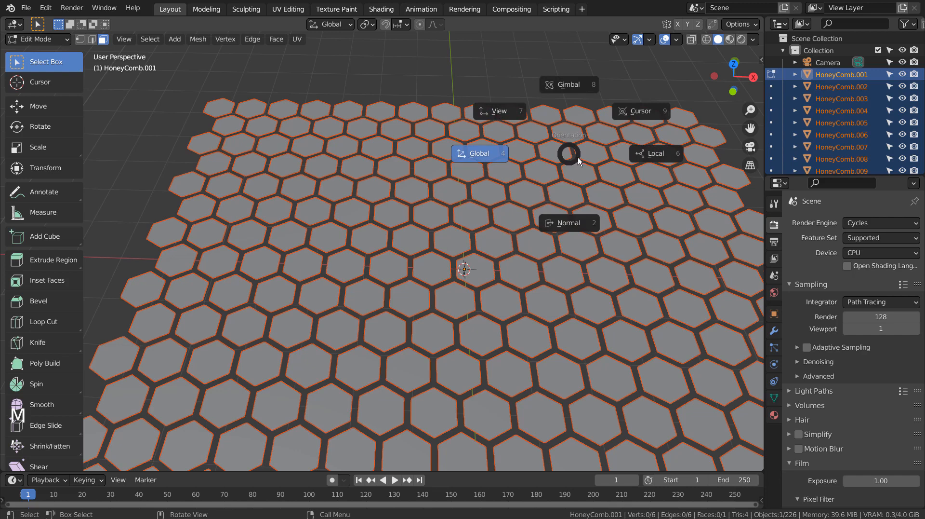
mouse_move(669, 119)
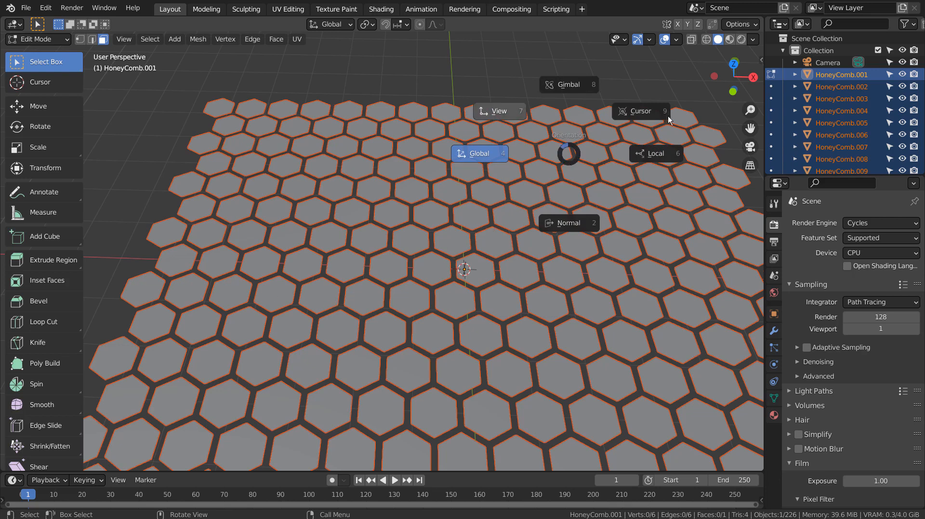
key("Tab")
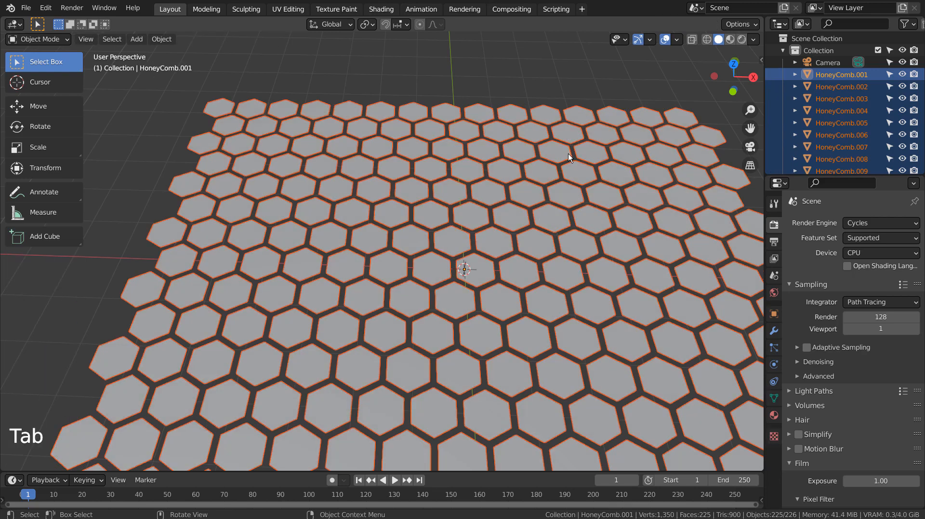
key("m")
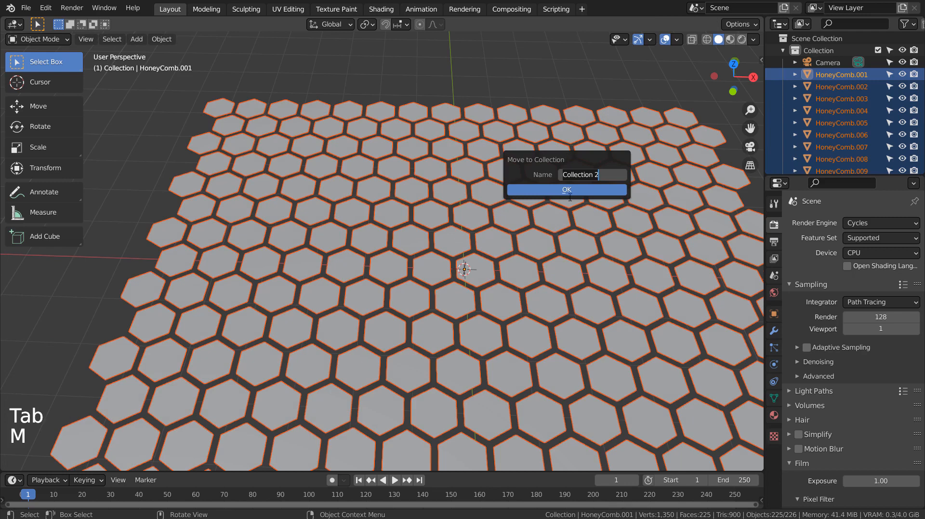
left_click(566, 189)
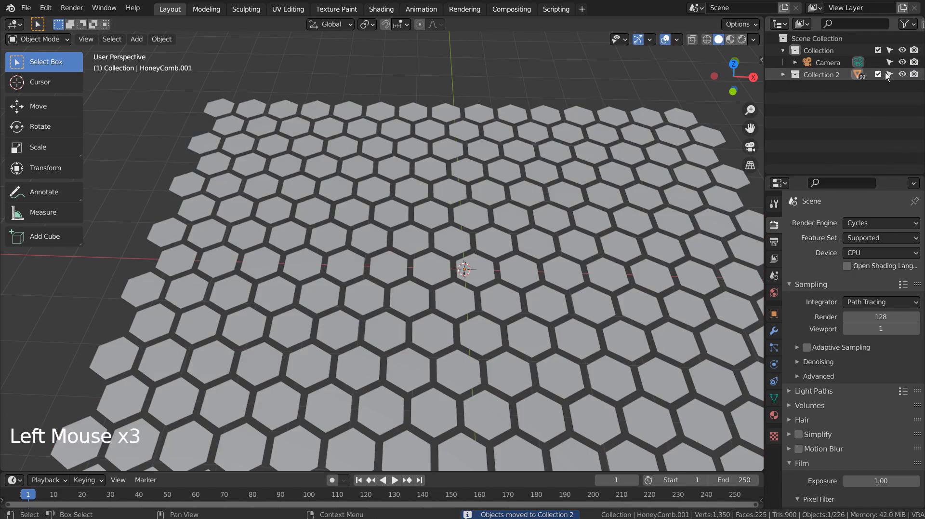
right_click(821, 74)
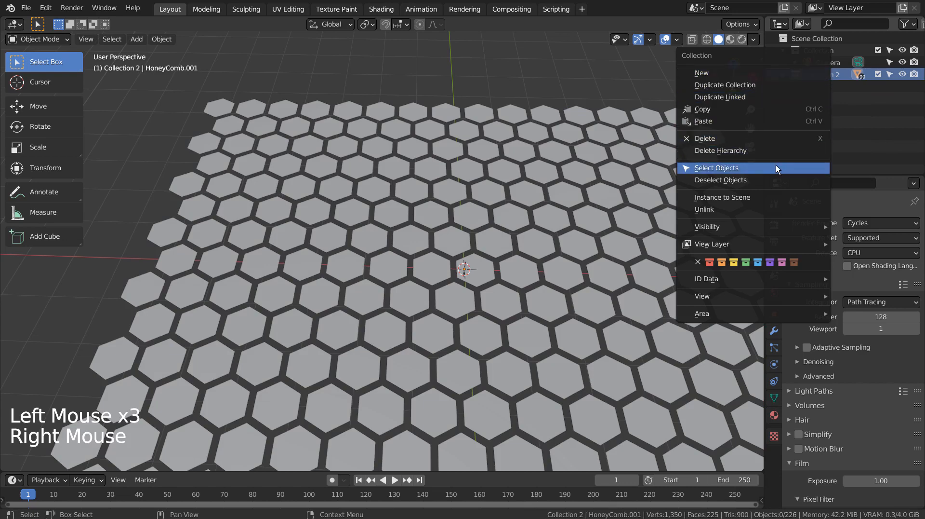
left_click(716, 168)
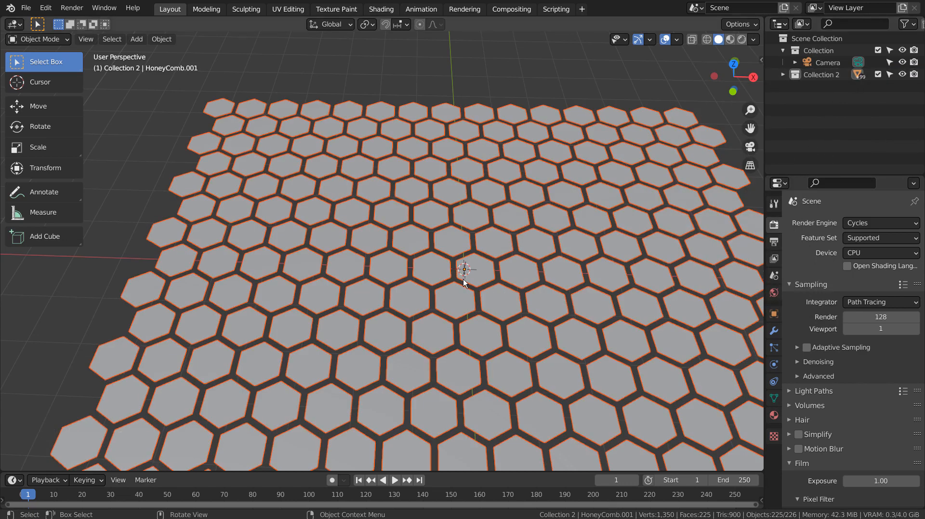
key("s")
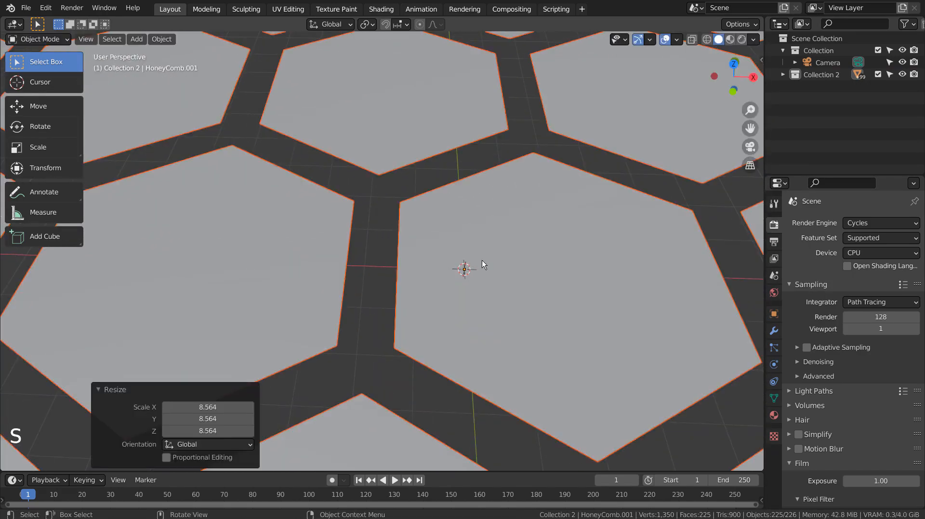
key("ctrl+z")
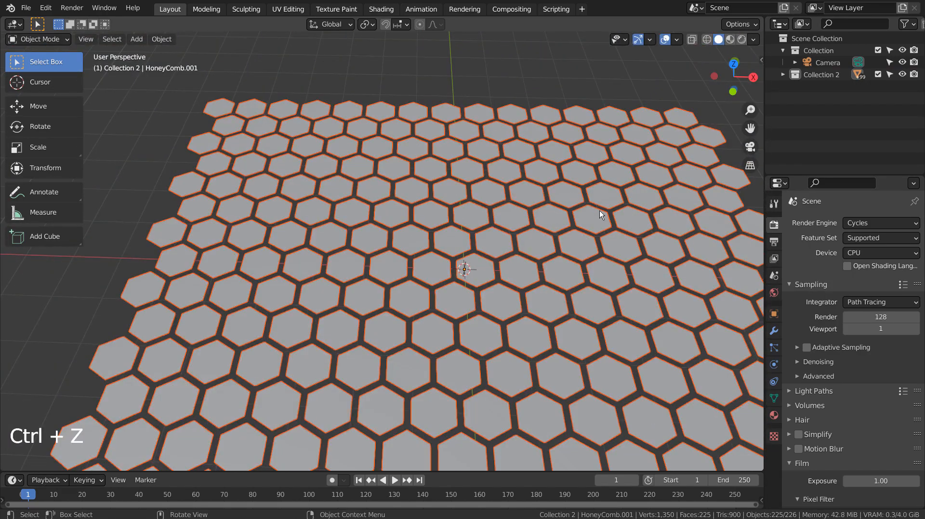
key("ctrl+z")
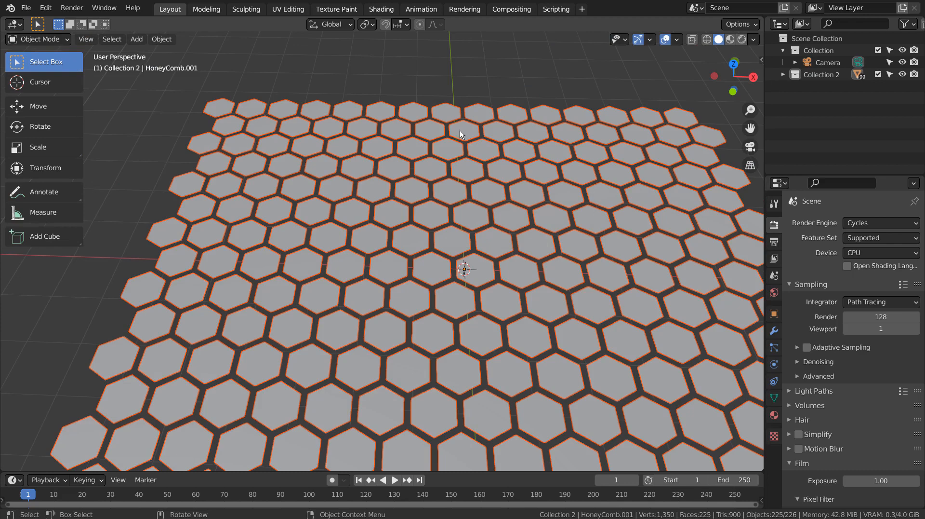
Step: Set the pivot to Individual Origins and start scaling the tile faces about their own centres
left_click(364, 24)
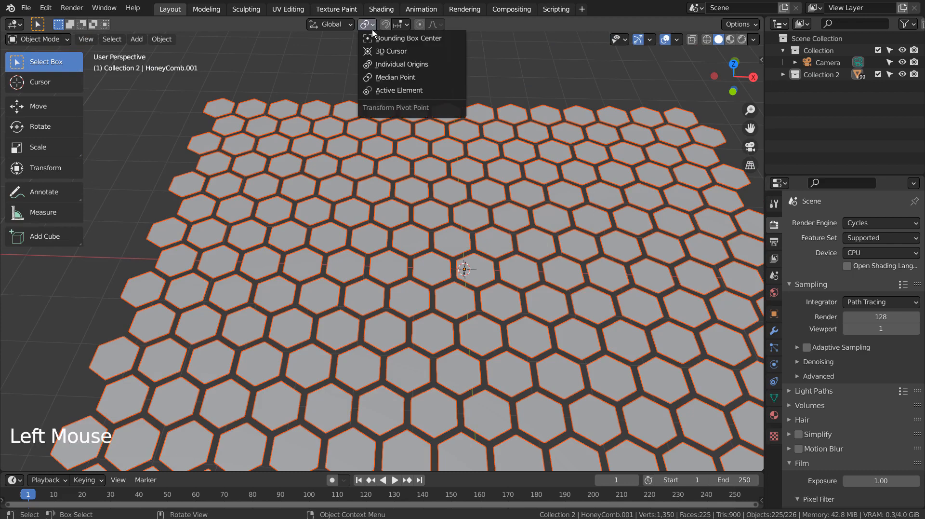
mouse_move(402, 64)
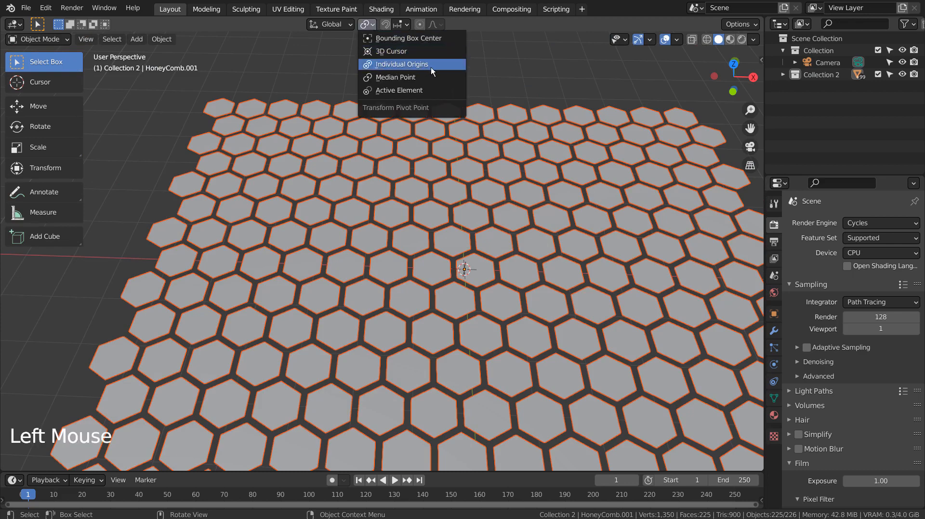
left_click(403, 63)
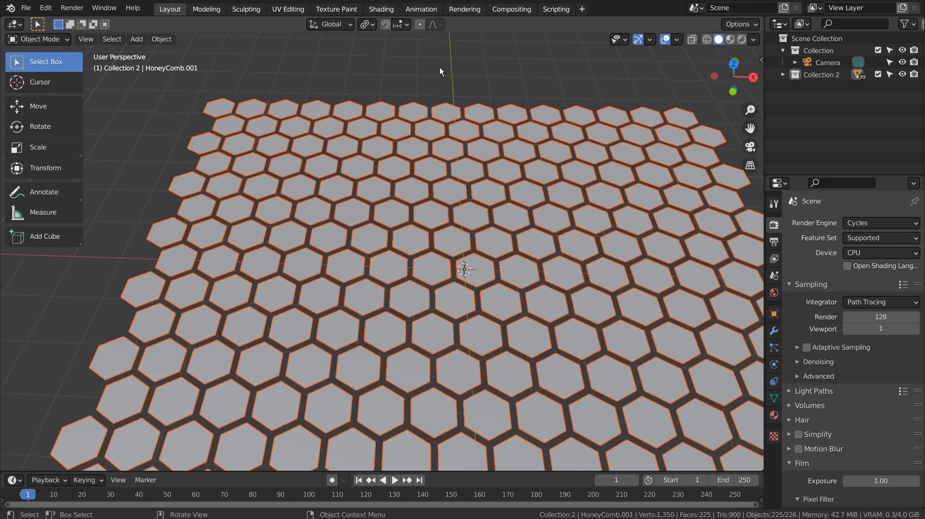
key("s")
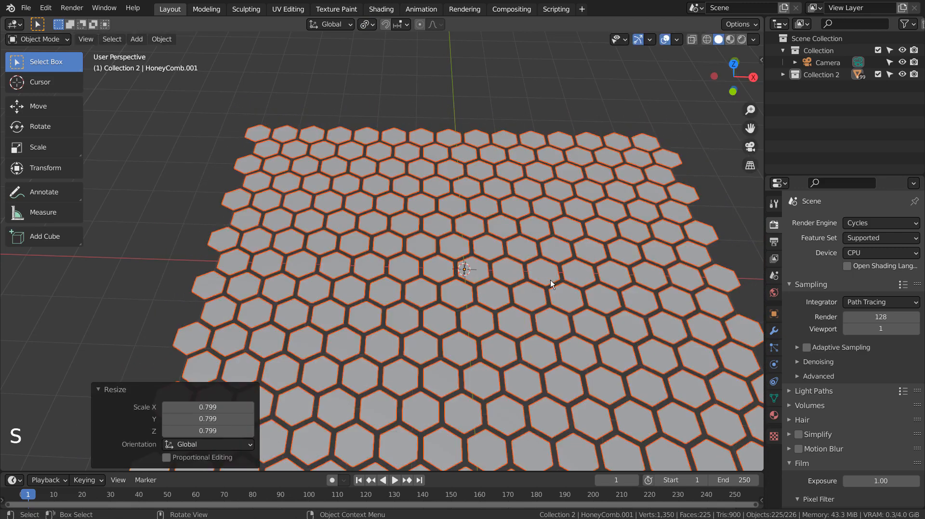
key("Tab")
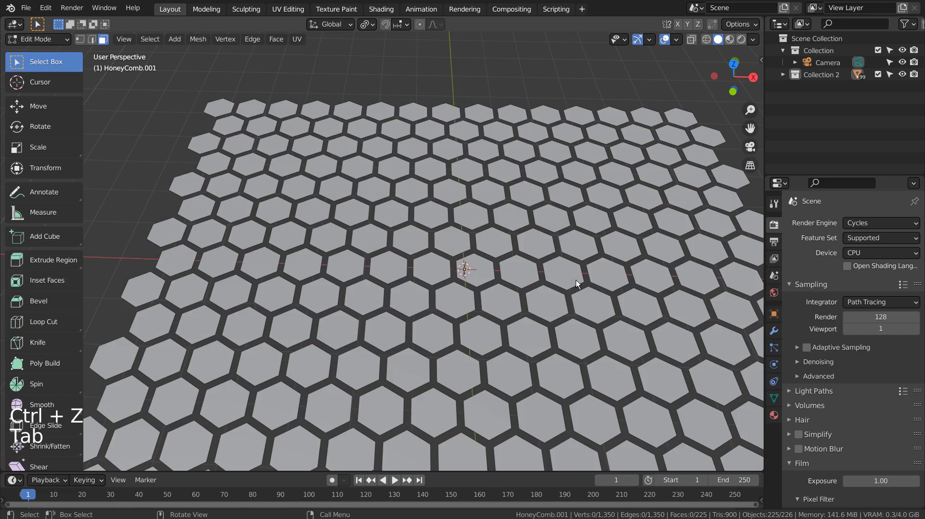
key("s")
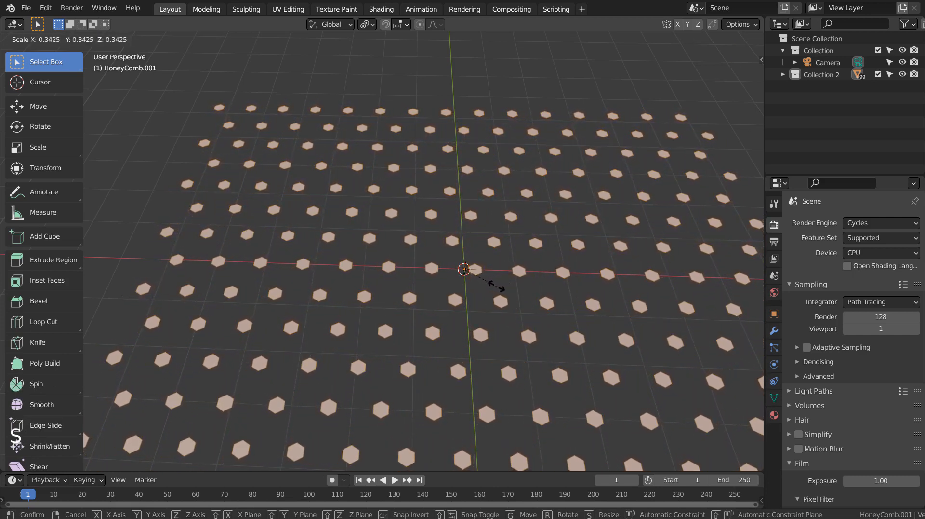
mouse_move(575, 302)
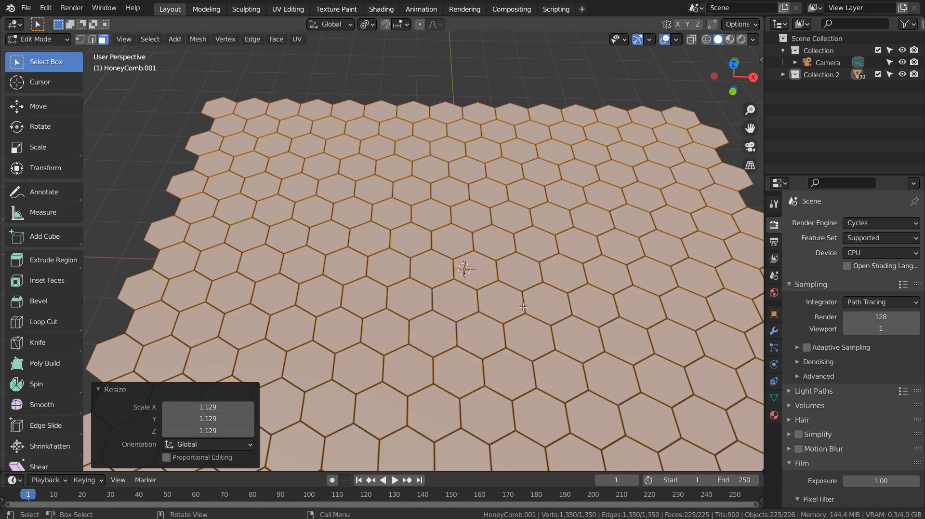
Step: Extrude the tiles about 0.5 m upward, return to Object Mode and view the field from the top
scroll("up", 3)
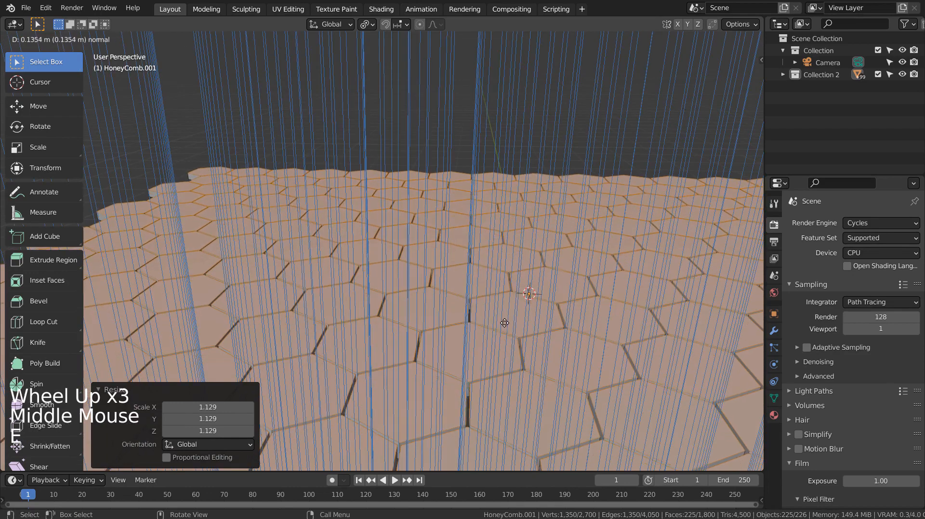
scroll("up", 3)
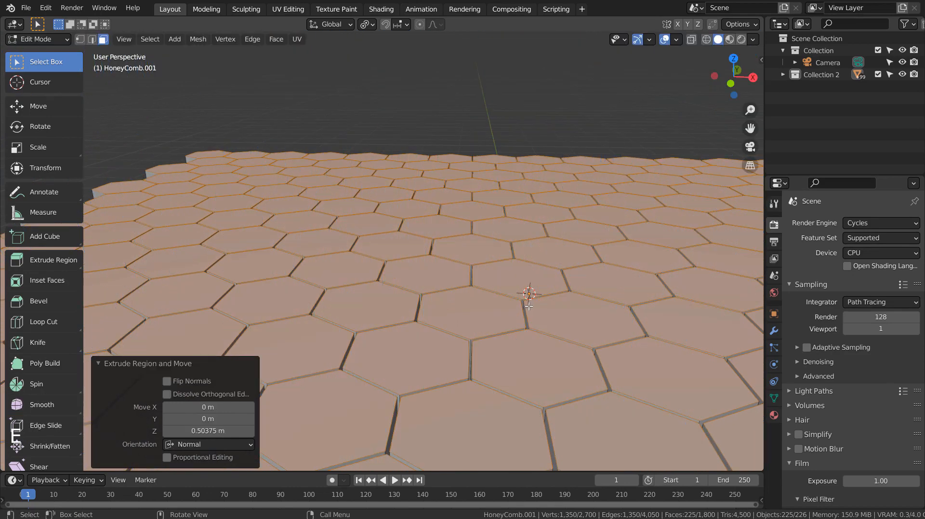
key("Tab")
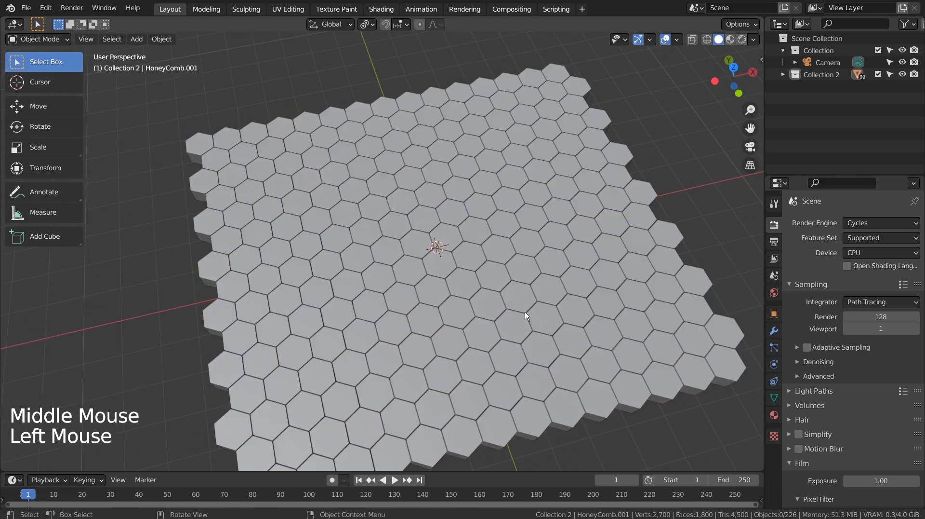
scroll("up", 3)
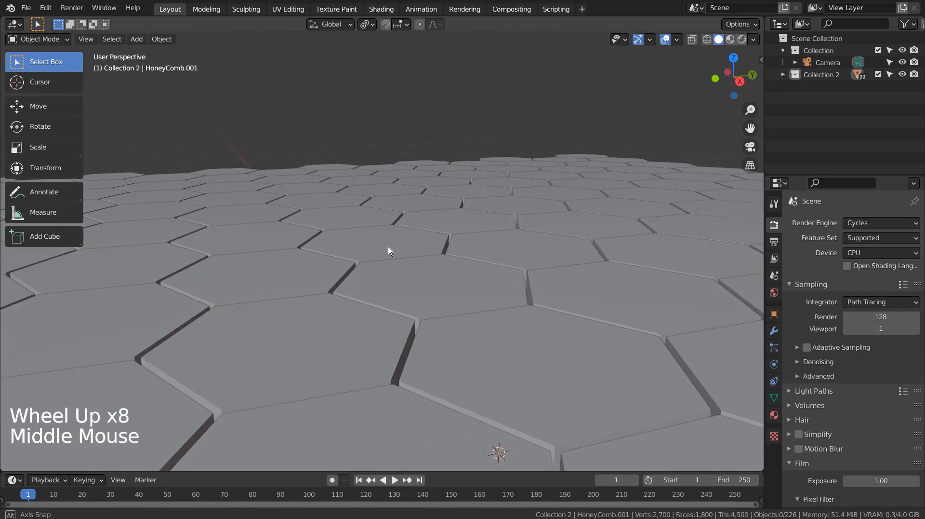
scroll("down", 3)
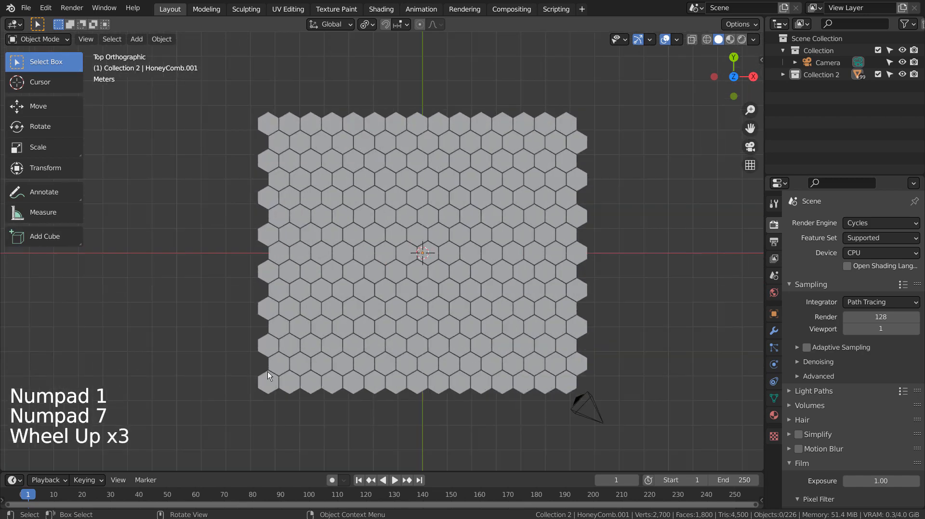
Step: Select all 225 tiles and join them (Ctrl+J) into the single HoneyComb.001 object
key("a")
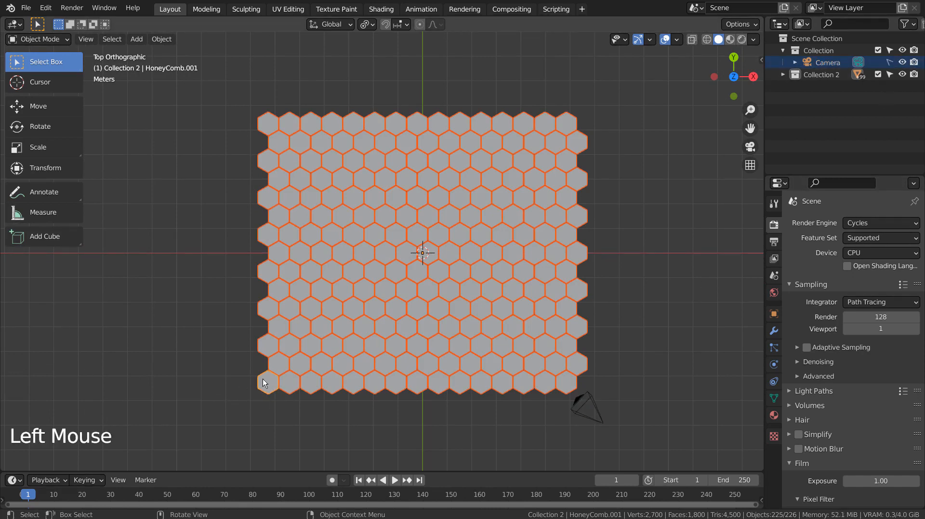
key("ctrl+j")
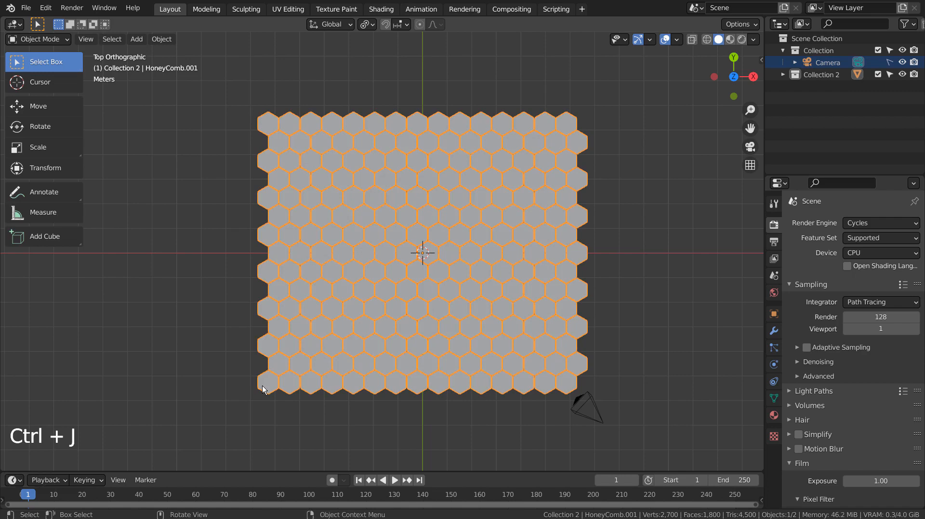
key("Tab")
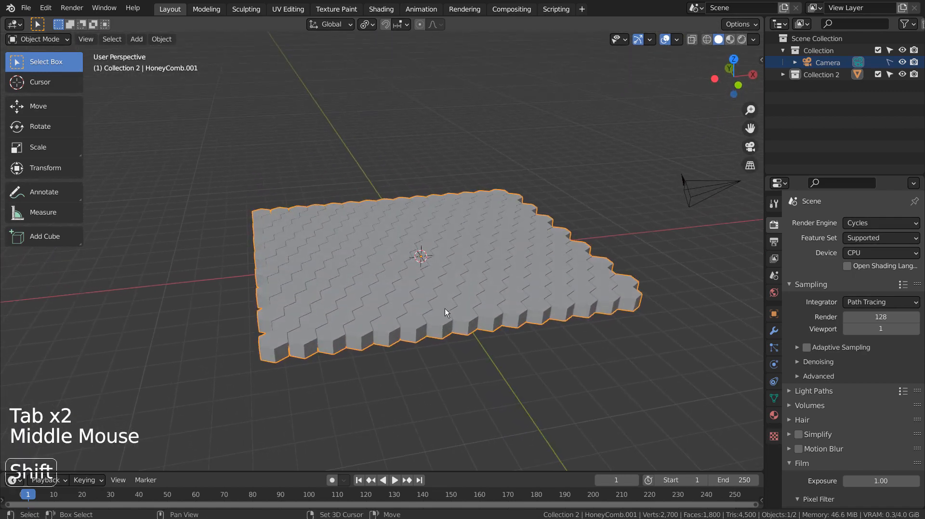
scroll("up", 3)
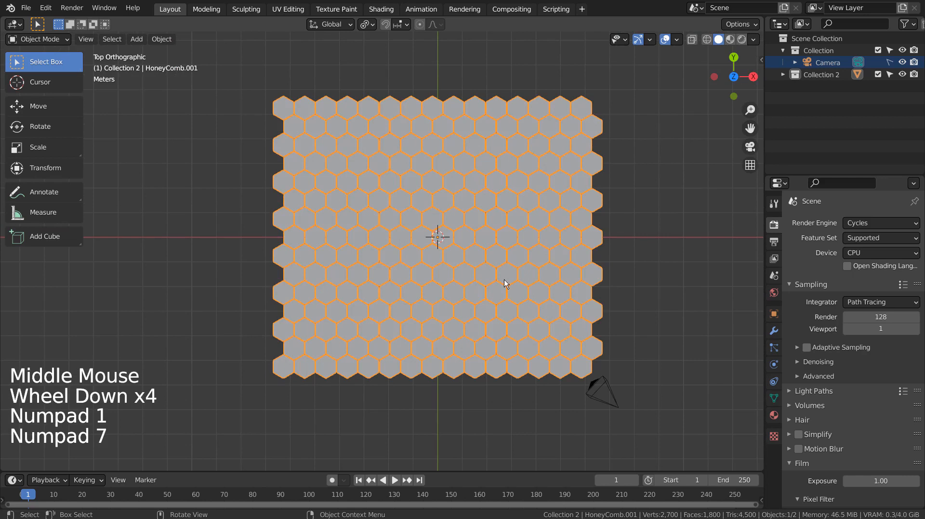
Step: Move the field's corner to the world origin and set the object origin to the 3D cursor
key("g")
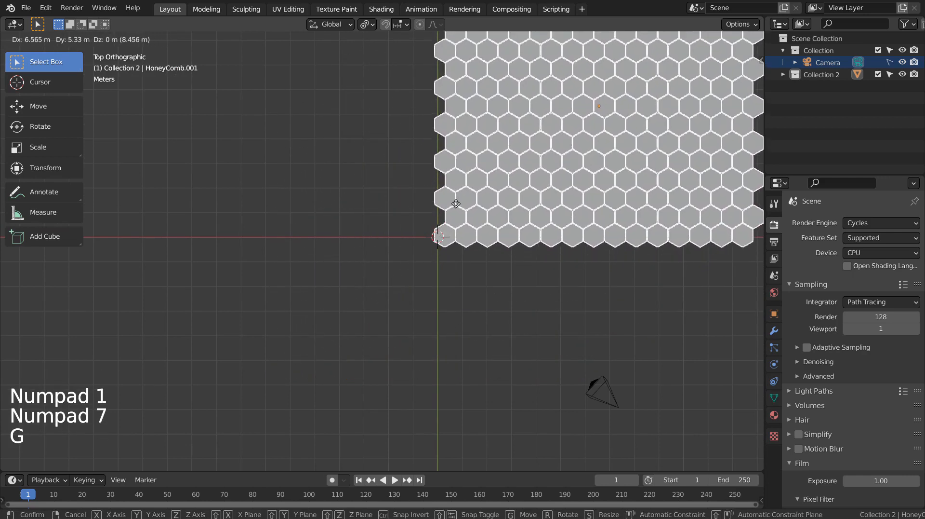
mouse_move(448, 207)
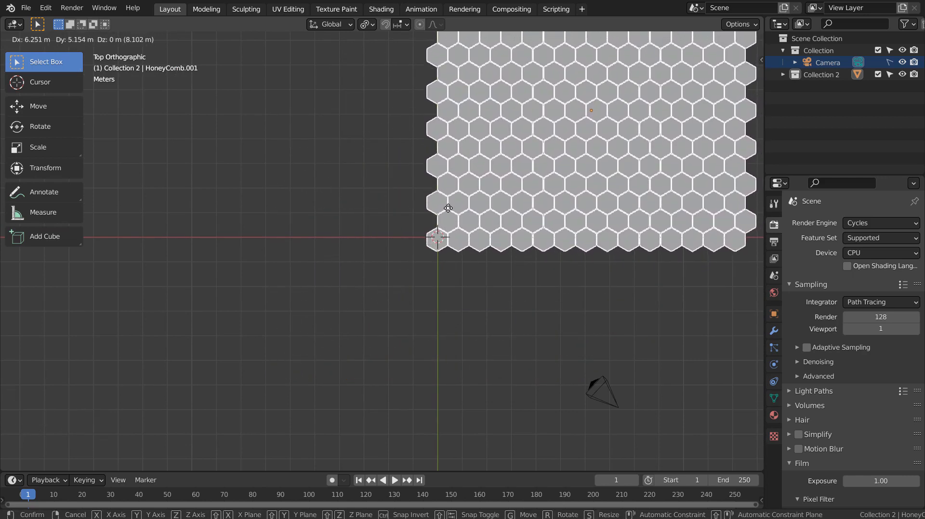
mouse_move(448, 206)
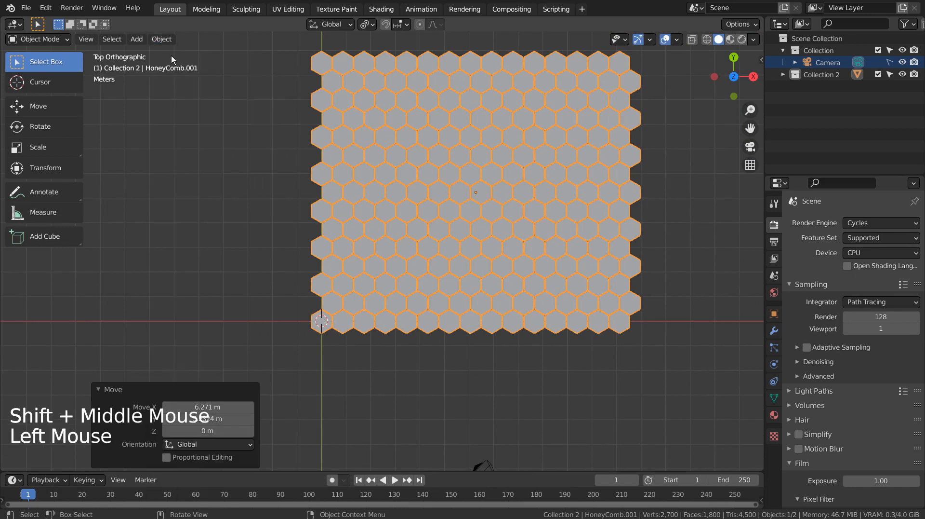
left_click(161, 39)
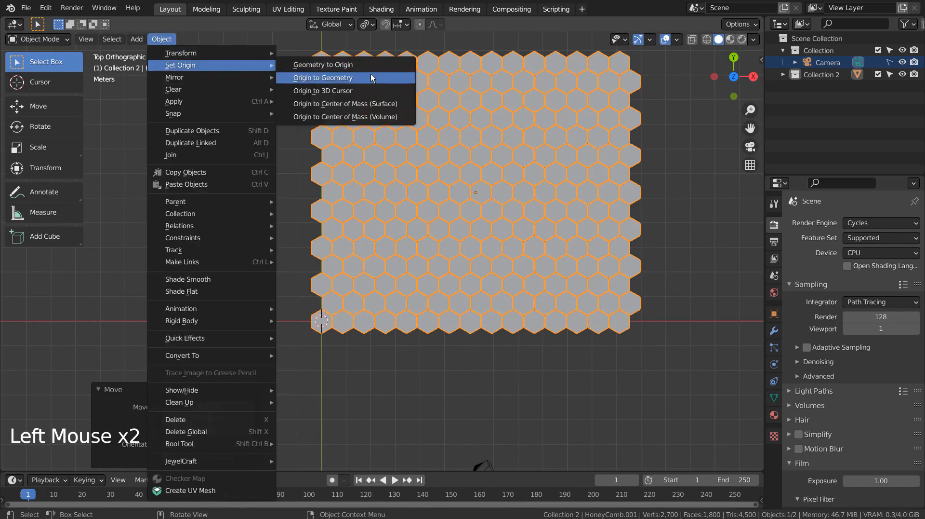
left_click(323, 91)
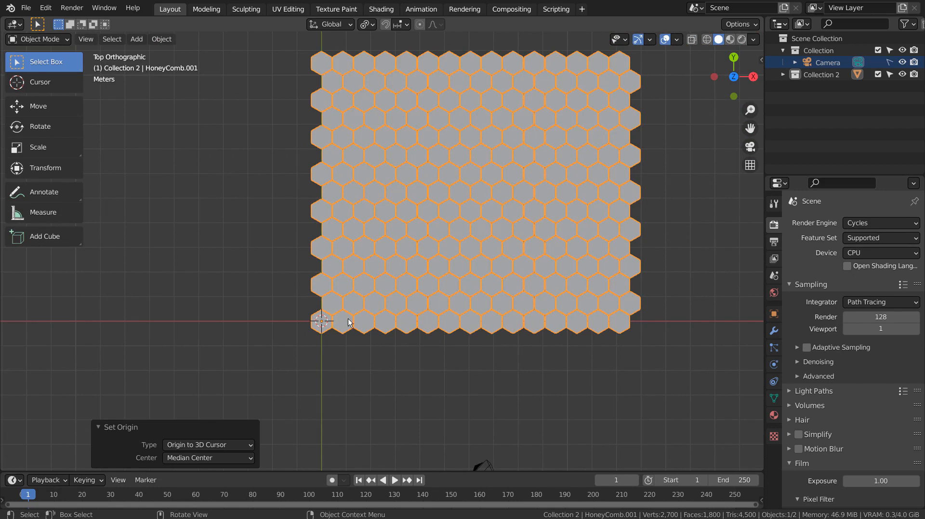
mouse_move(672, 311)
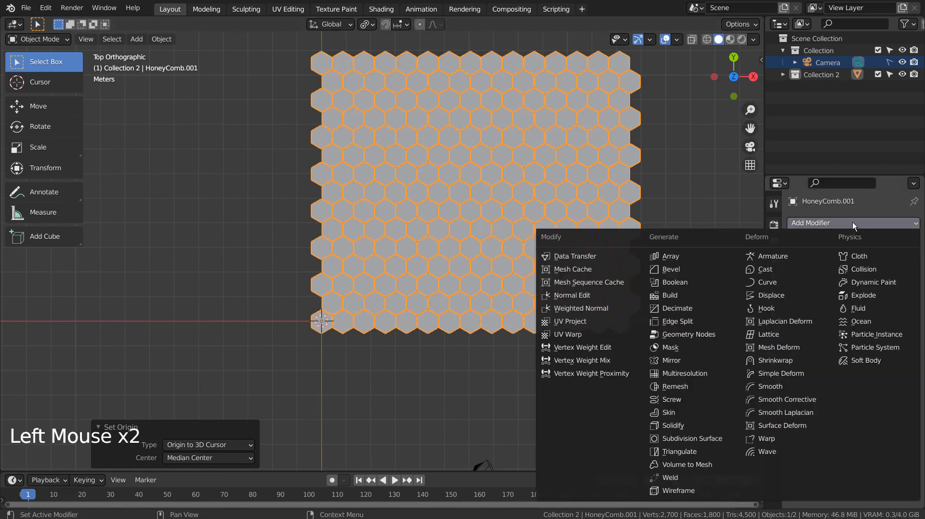
Step: Add a Wave modifier to the tiles and play the rippling animation
left_click(769, 451)
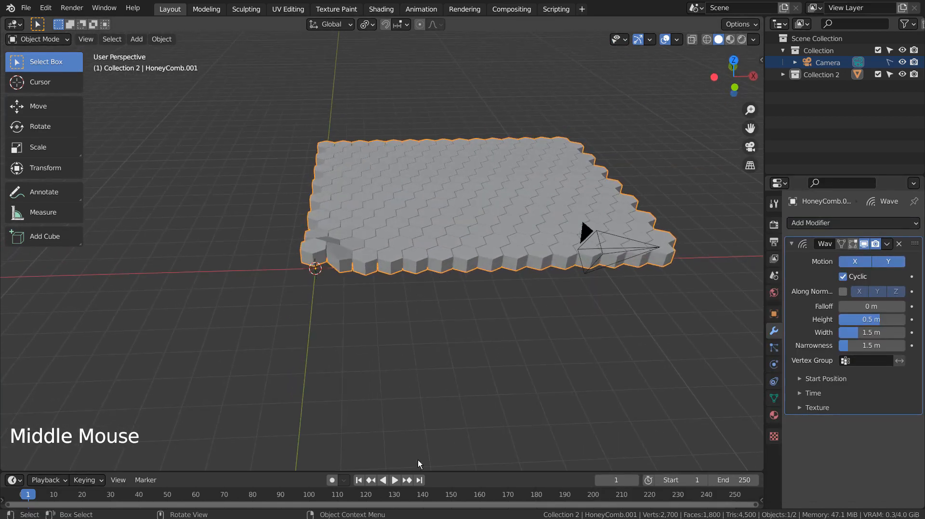
left_click(393, 479)
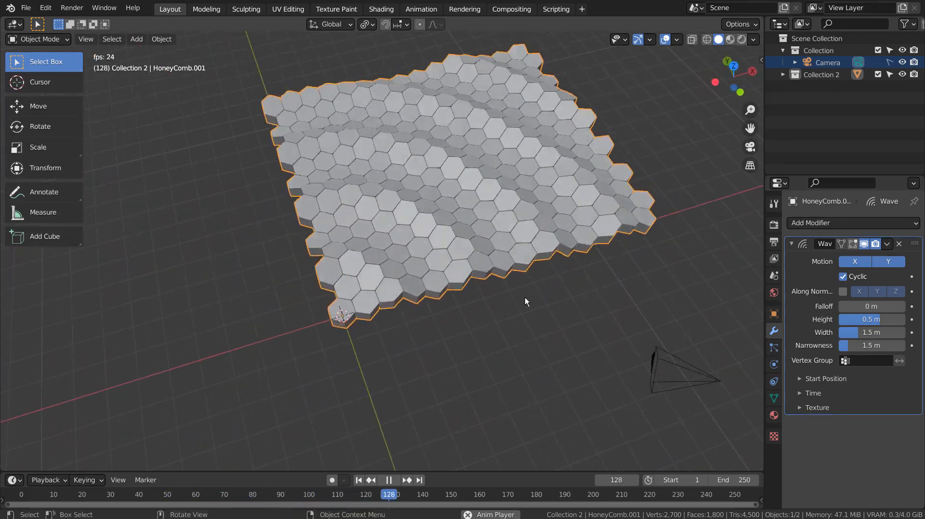
middle_click(525, 287)
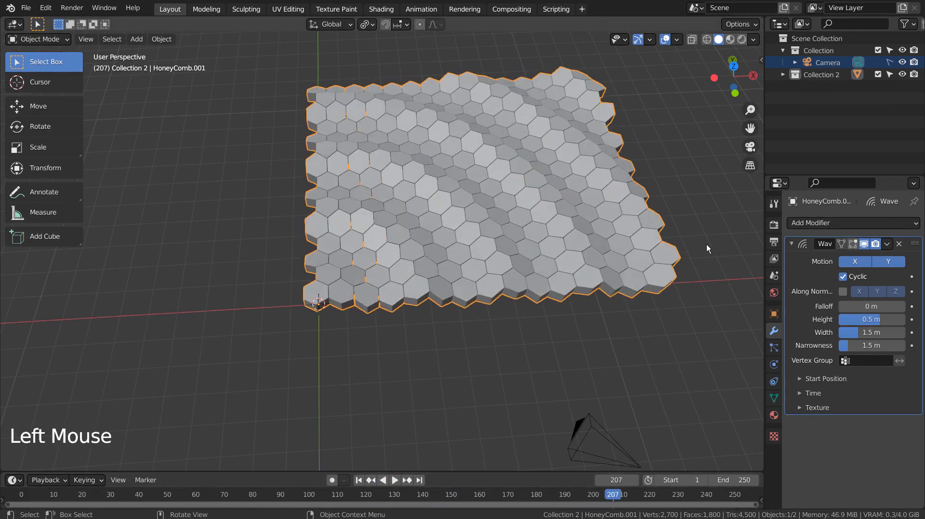
Step: Create a new material with a Gradient Texture and ColorRamp base colour, Metallic 0.938 and Roughness 0.136
left_click(774, 415)
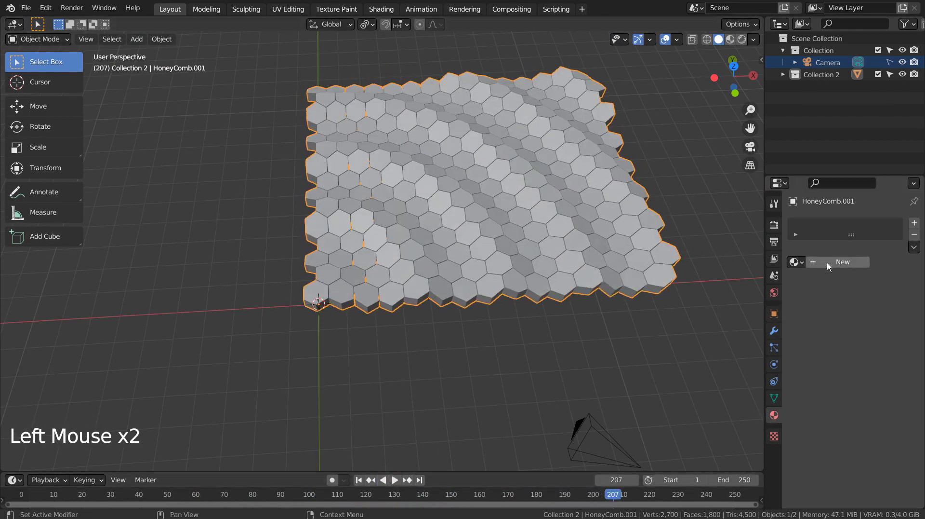
left_click(381, 9)
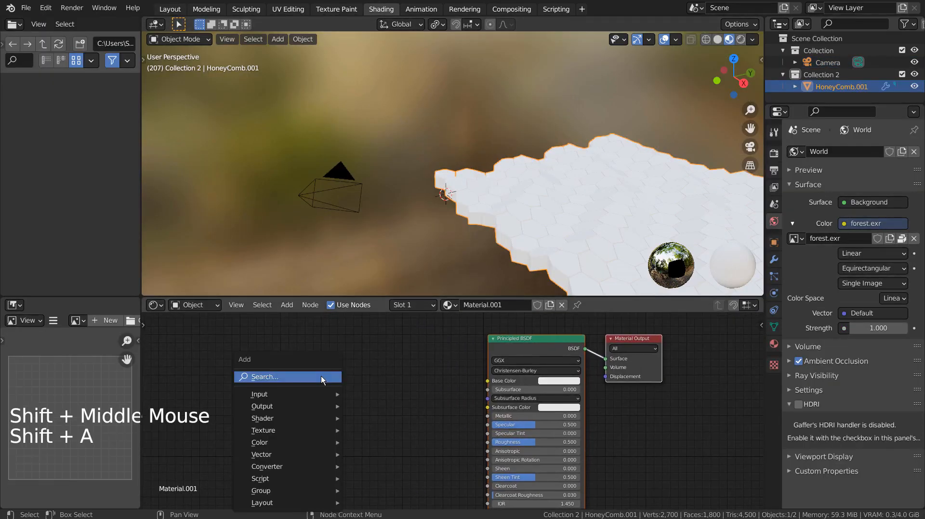
type("c")
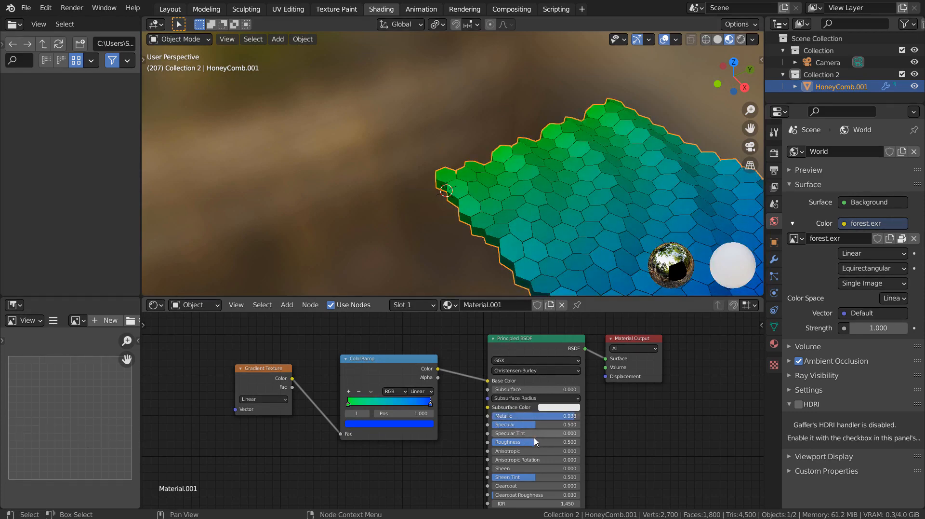
left_click(533, 442)
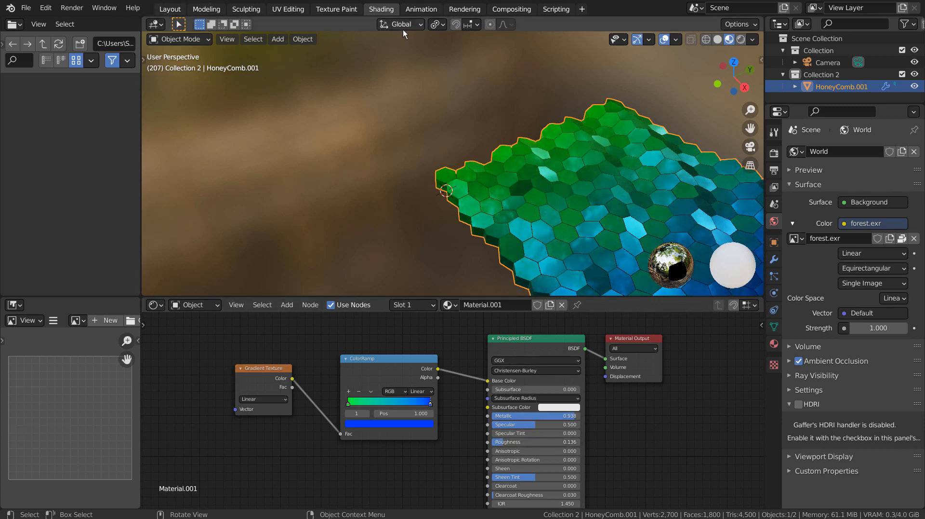
left_click(169, 9)
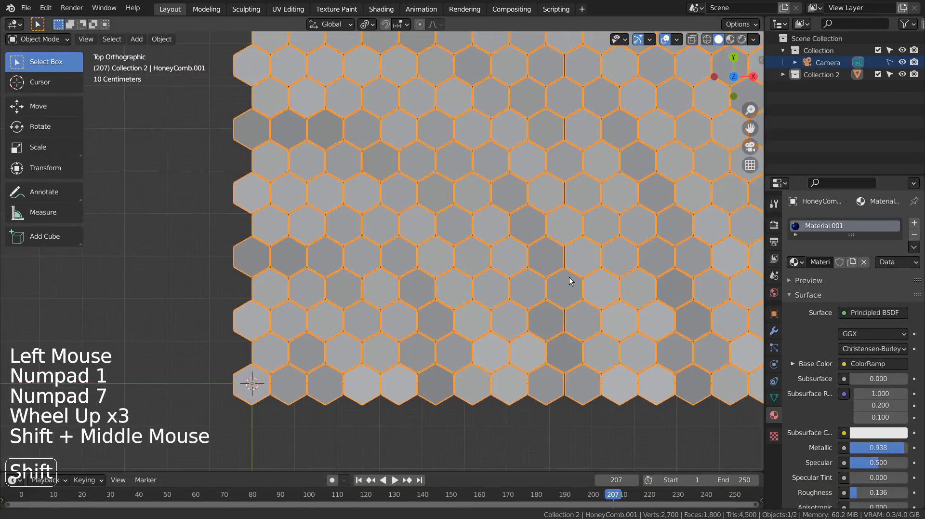
Step: View the field from the top in Material Preview shading with the tiles deselected
scroll("down", 3)
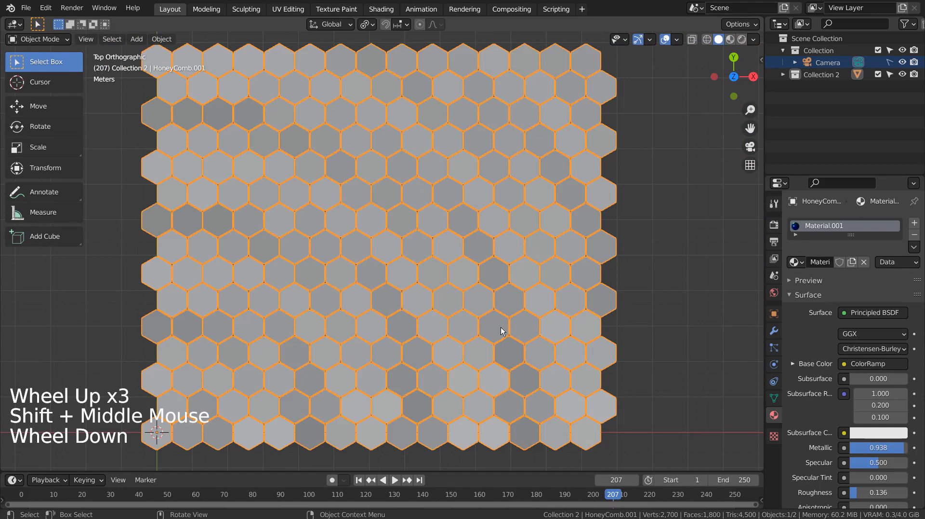
scroll("down", 3)
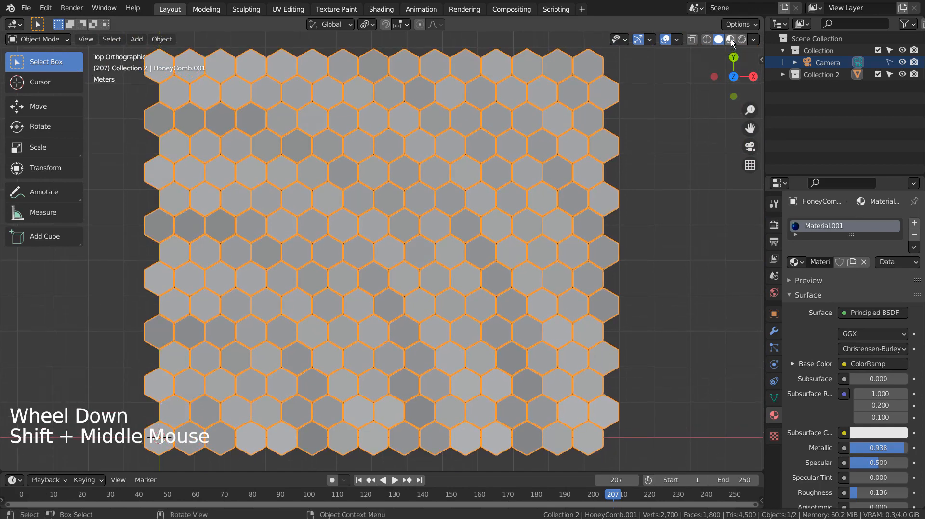
left_click(730, 38)
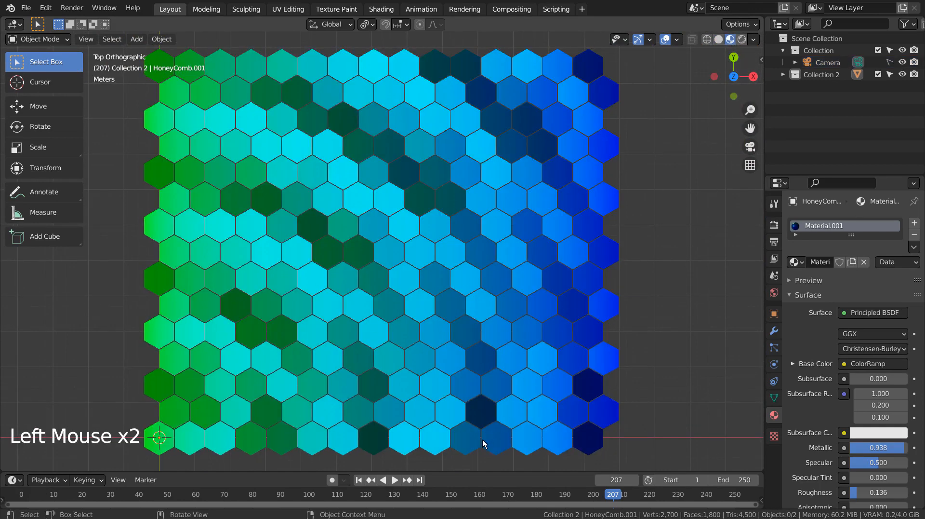
left_click(394, 479)
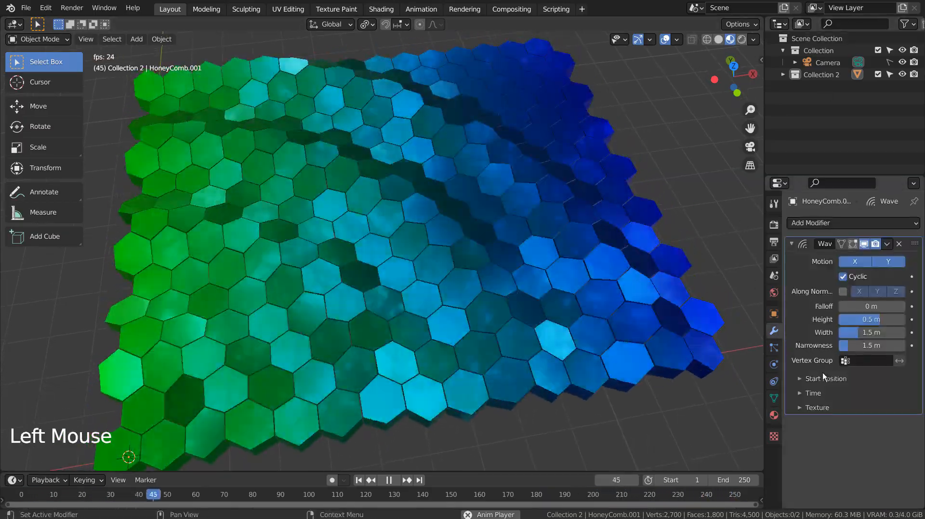
Step: Play the wave animation with the 3D viewport maximized to fill the screen
left_click(814, 392)
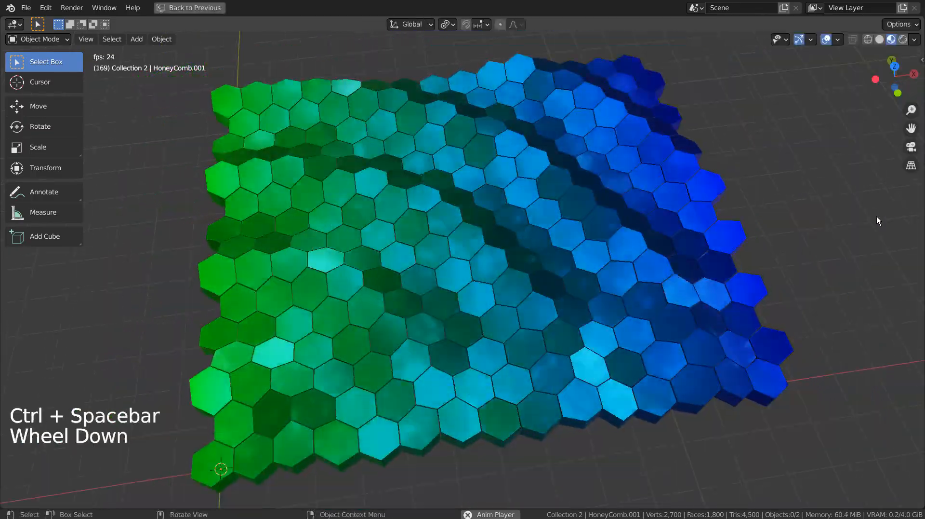
scroll("down", 3)
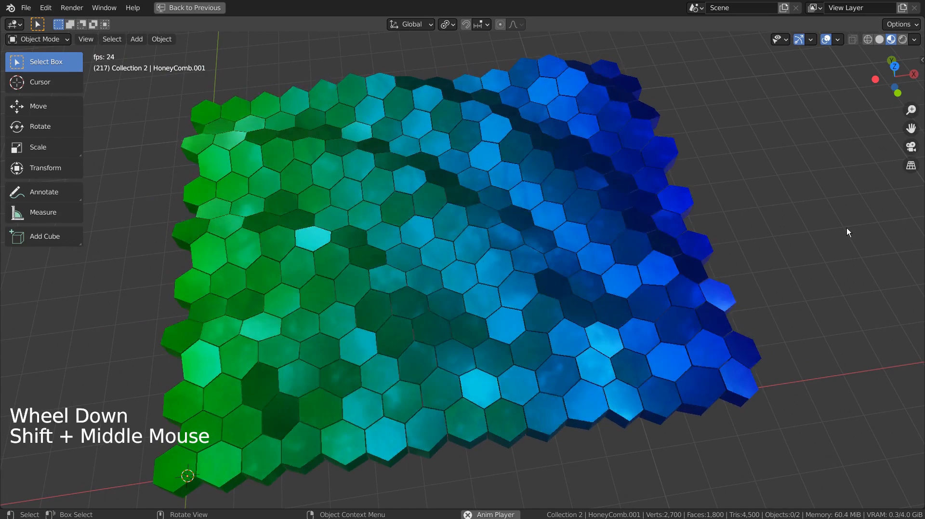
scroll("down", 3)
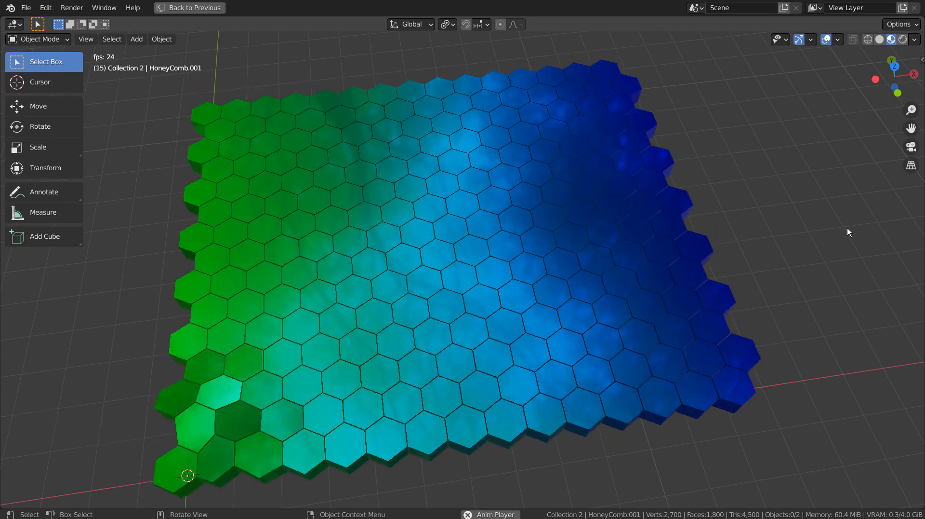